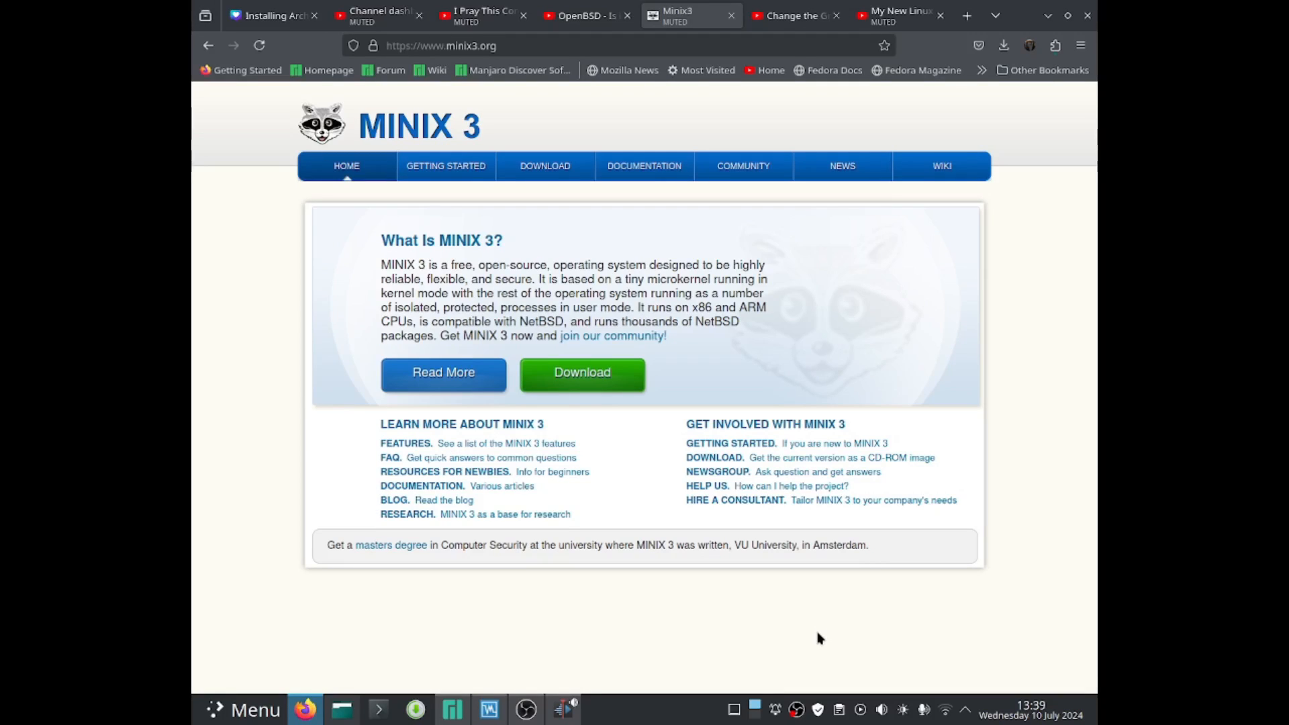
mouse_move(817, 650)
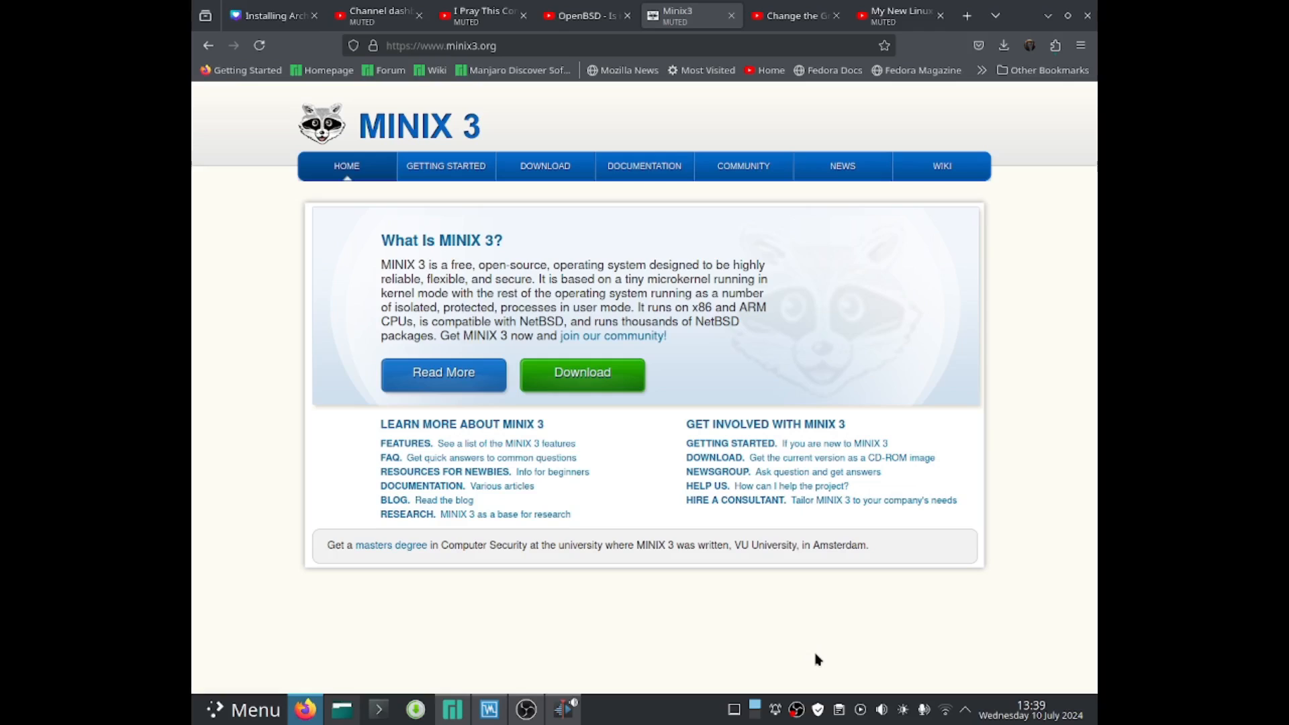
mouse_move(822, 674)
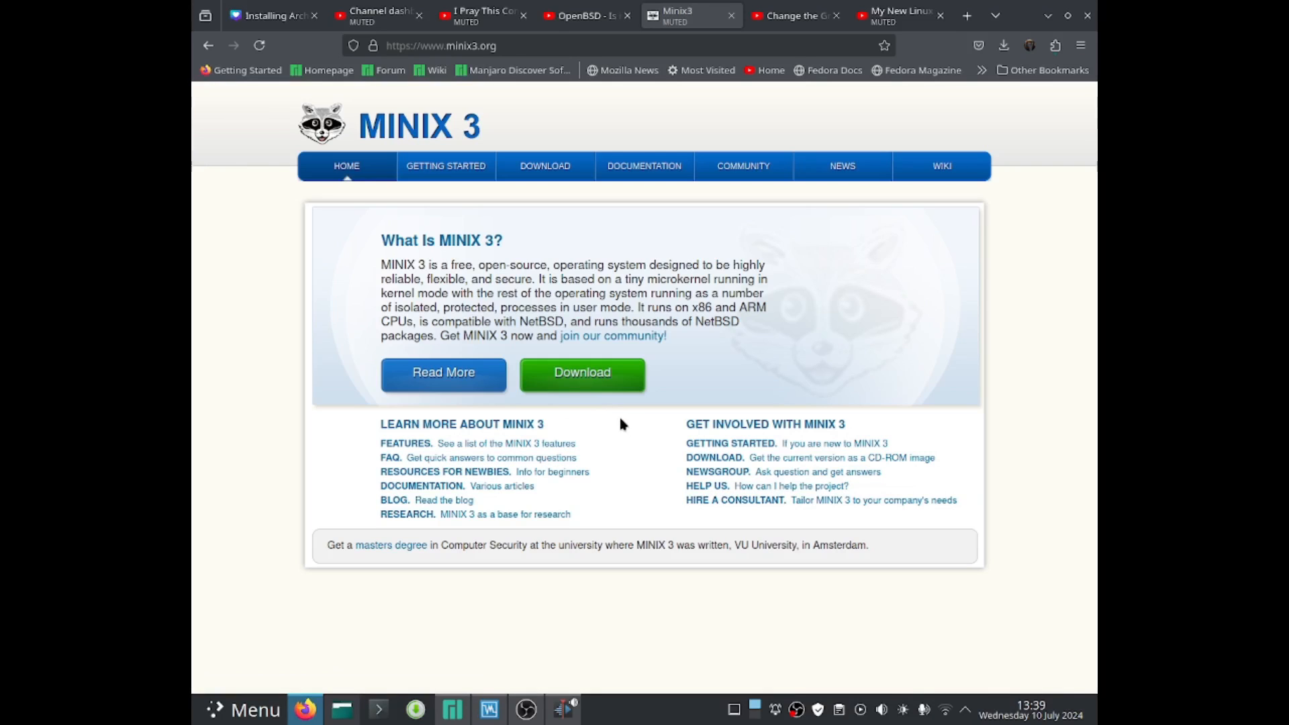
Go from minix3.org's release notes straight to the MINIX download page.
click(581, 372)
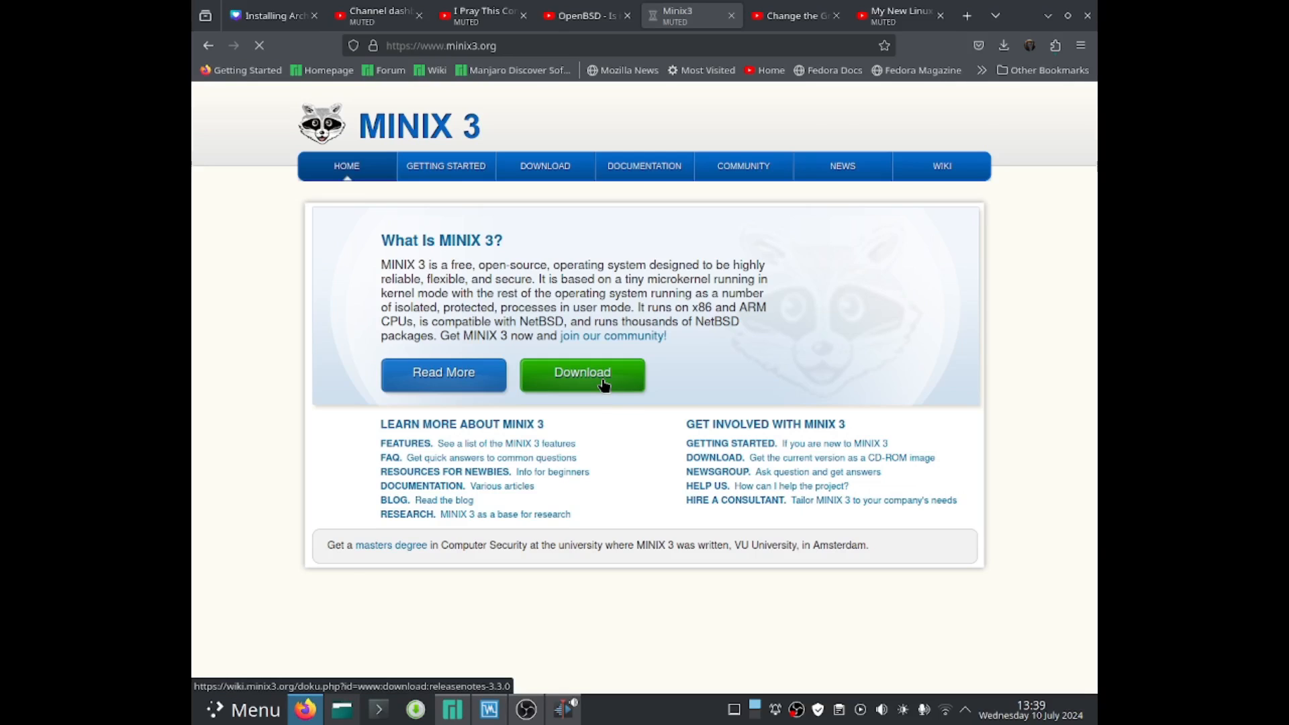
click(582, 373)
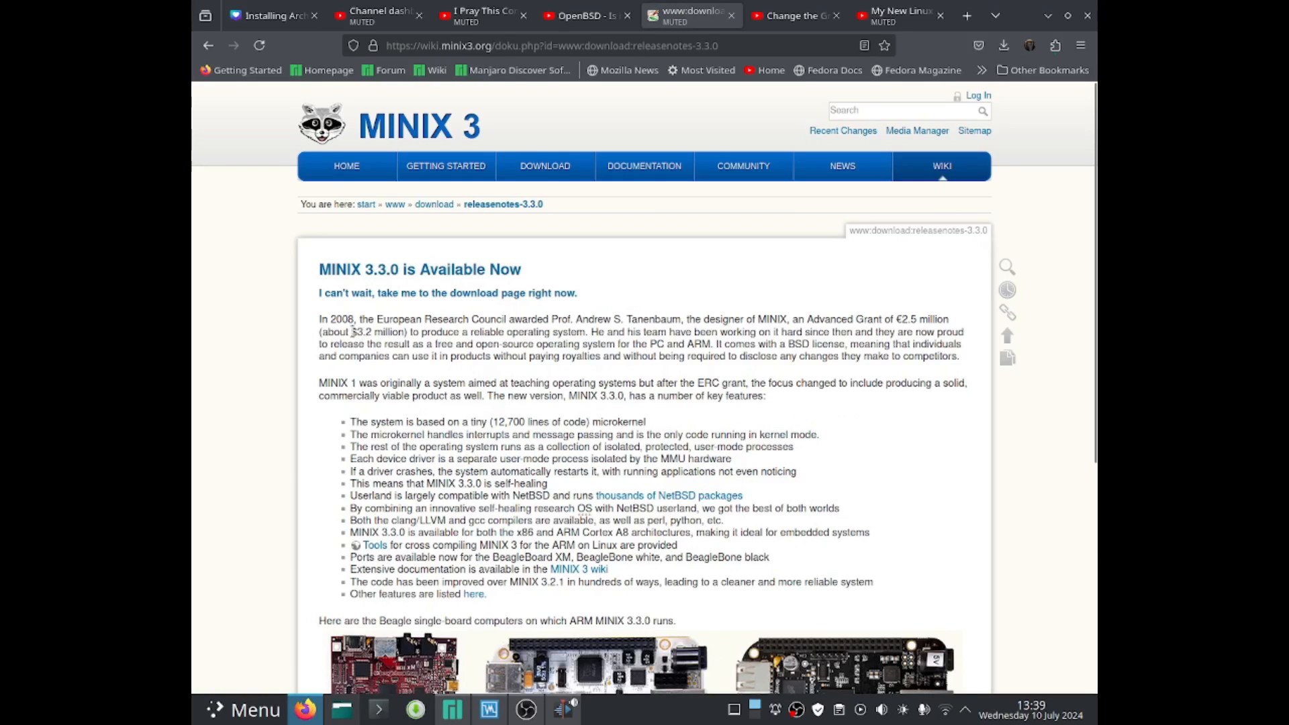
mouse_move(356, 309)
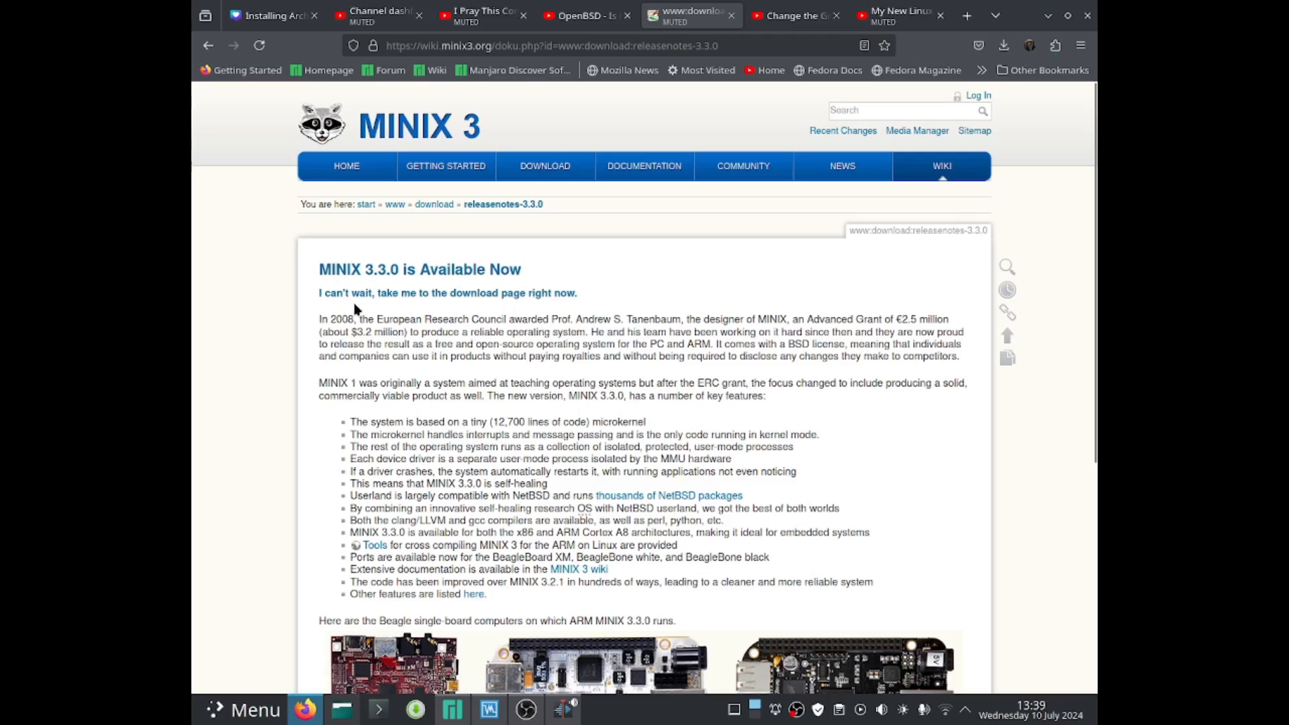
mouse_move(525, 307)
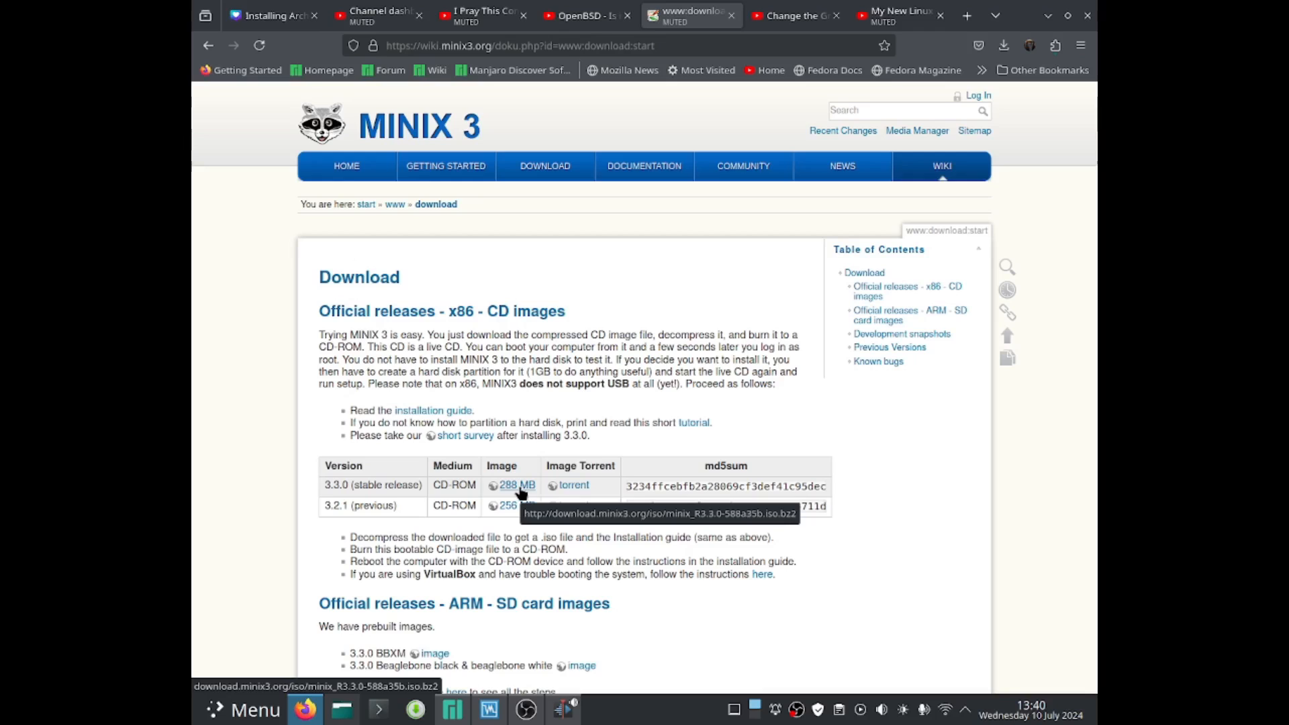
Download the 288 MB MINIX 3.3.0 CD image and allow the blocked download.
click(517, 484)
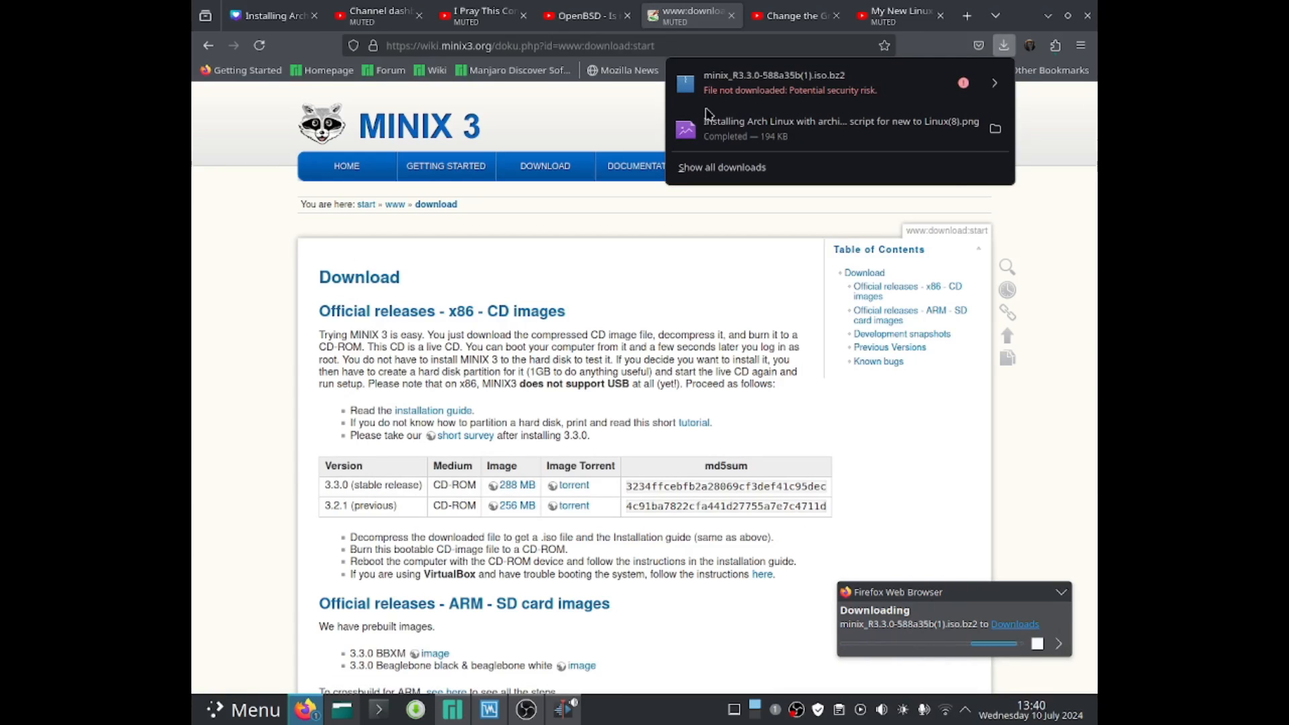
mouse_move(806, 129)
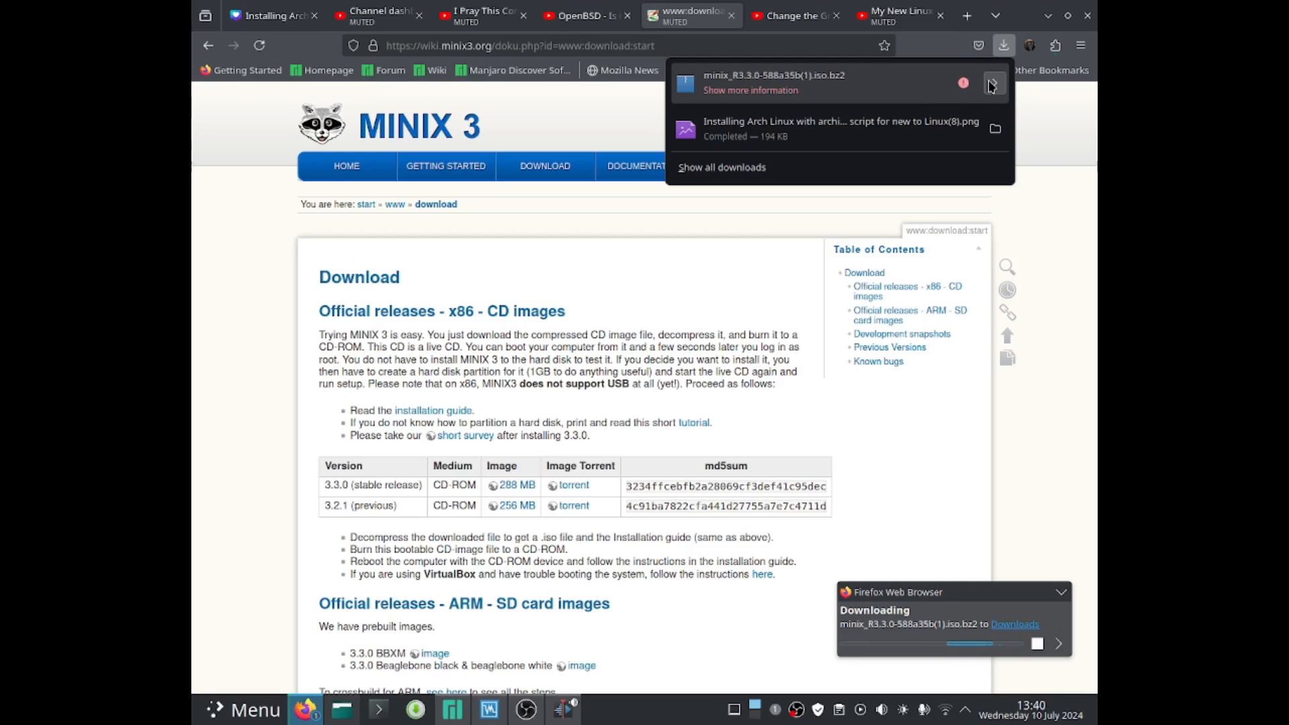
click(992, 85)
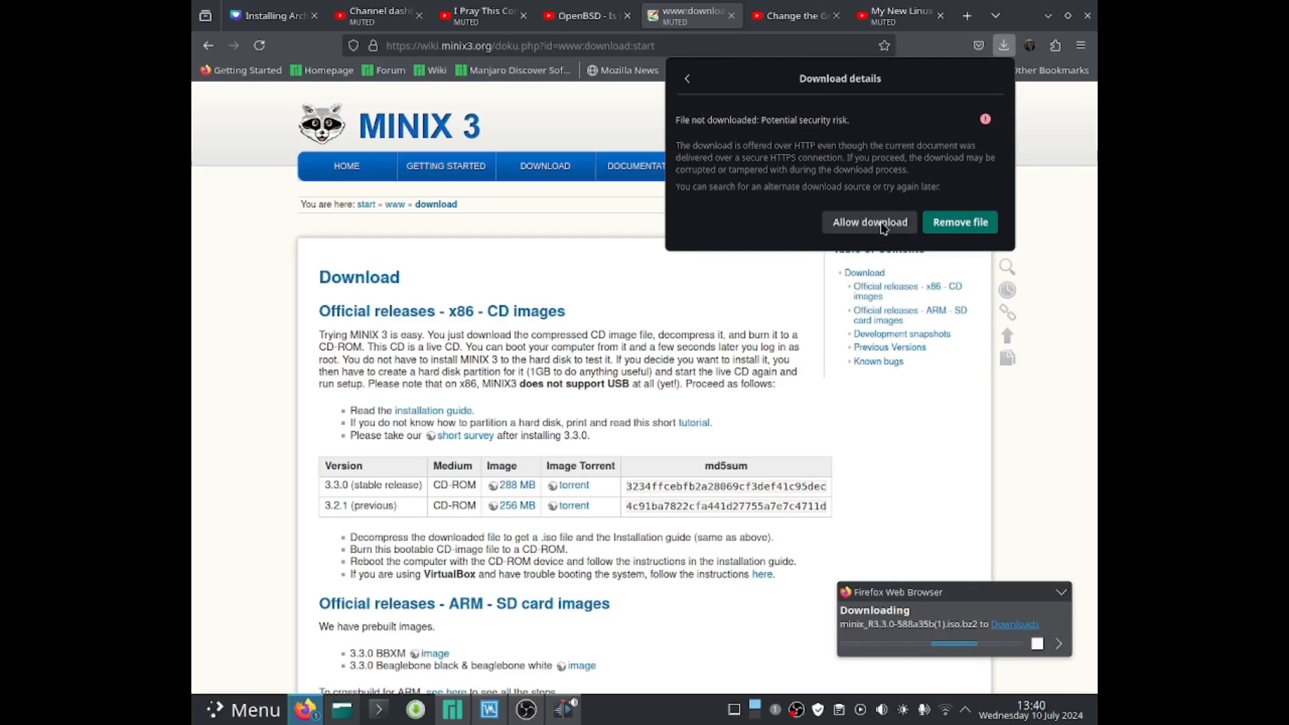
click(868, 222)
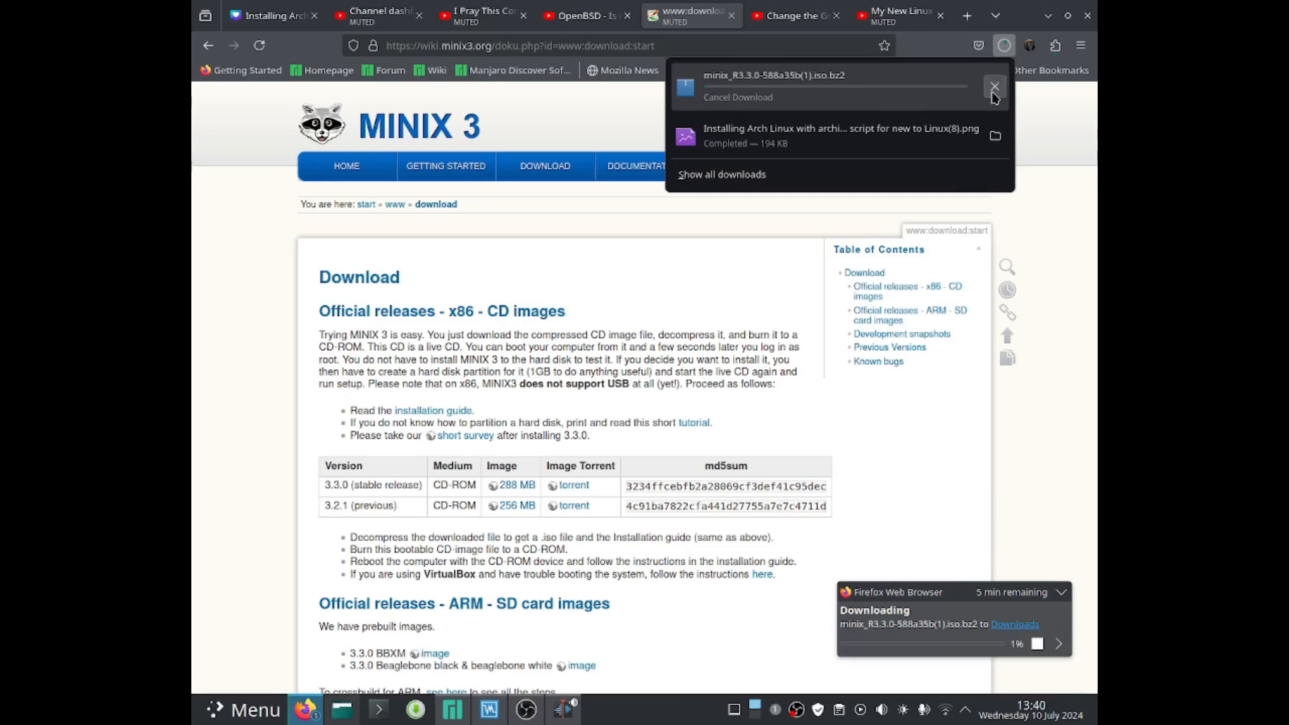
click(993, 87)
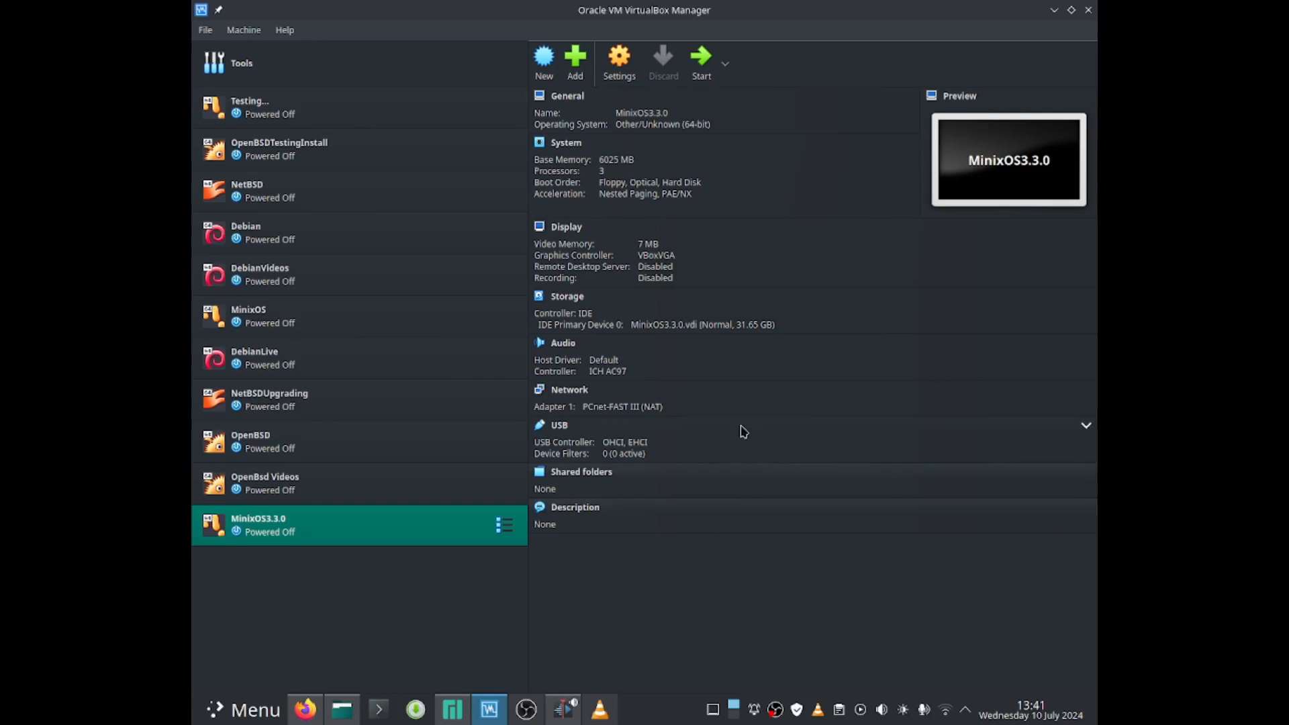
Create VM MinixOSYOutube using the minix_R3.3.0 ISO, type Other/Unknown (64-bit).
click(543, 56)
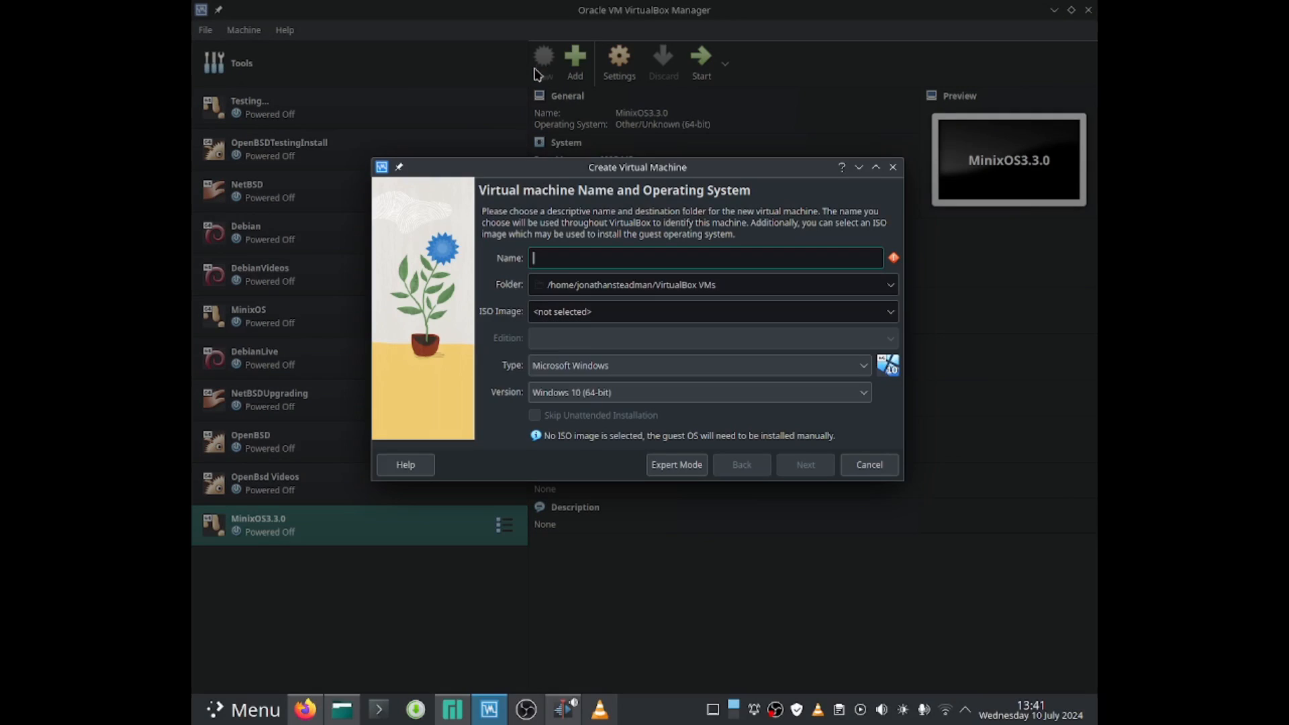
text(M)
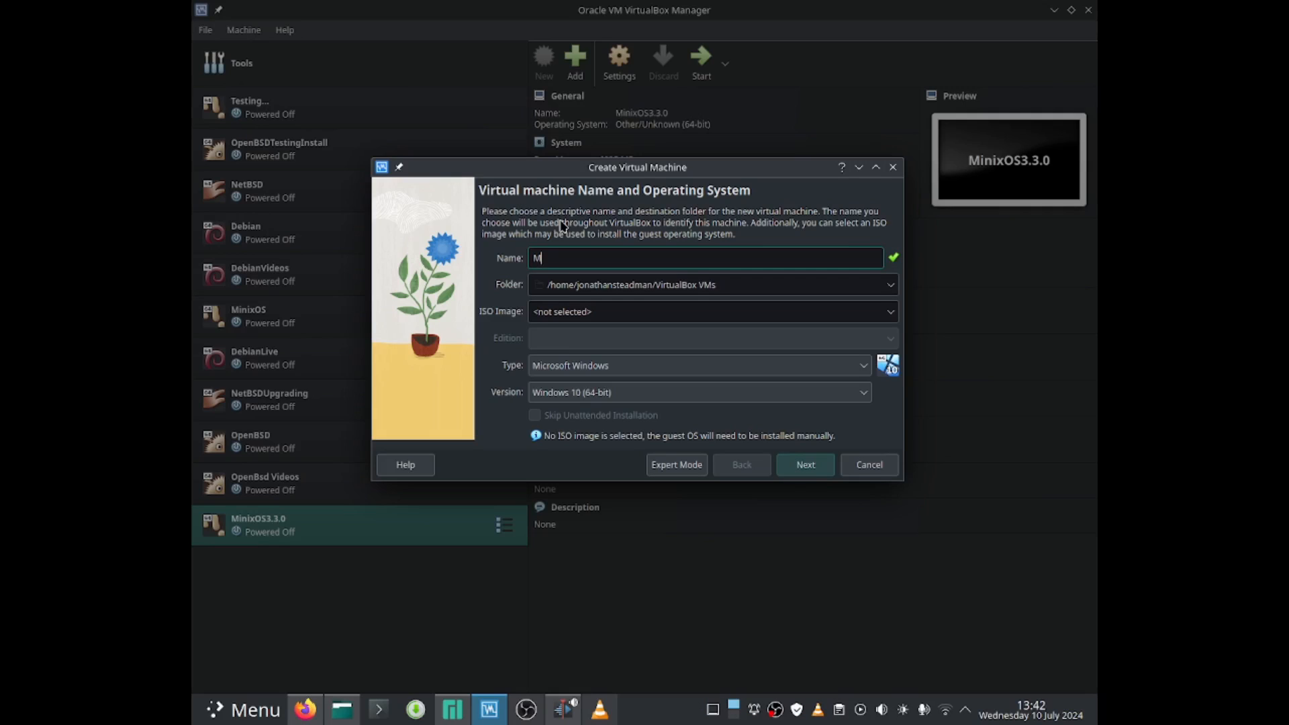
text(inixOSYOutube)
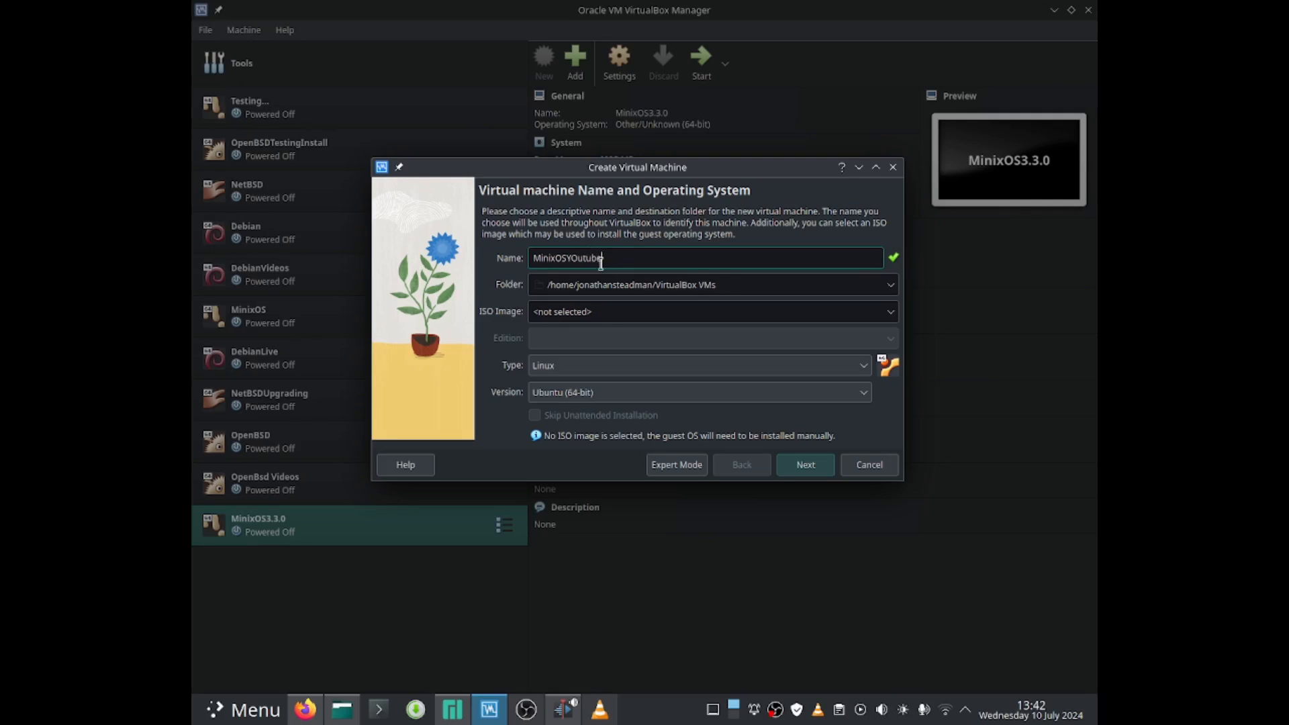
click(889, 312)
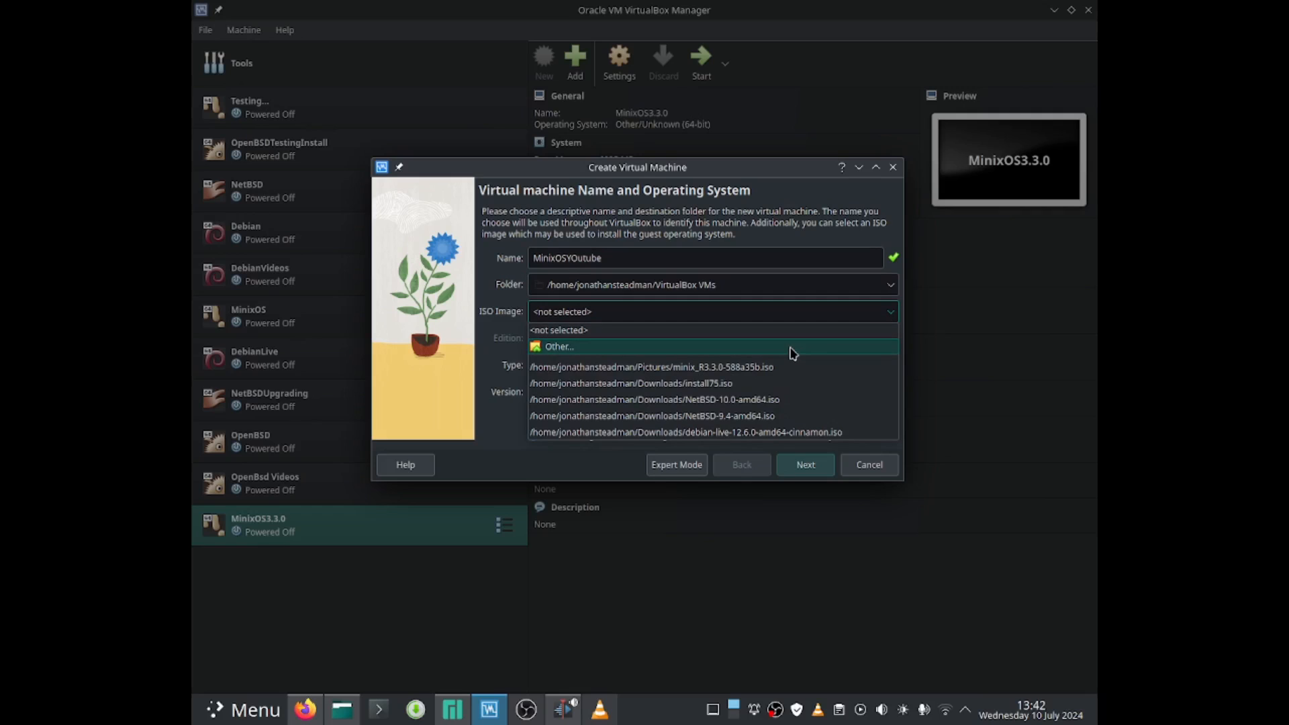
click(558, 347)
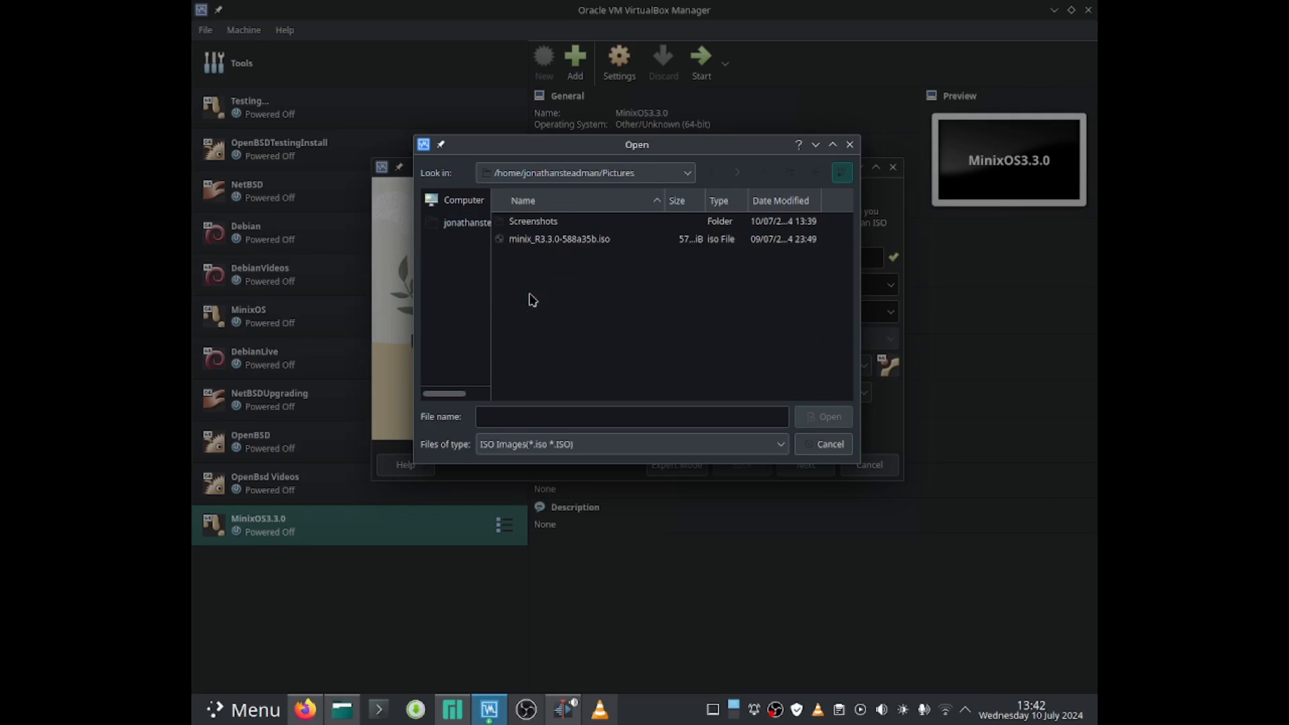
click(558, 238)
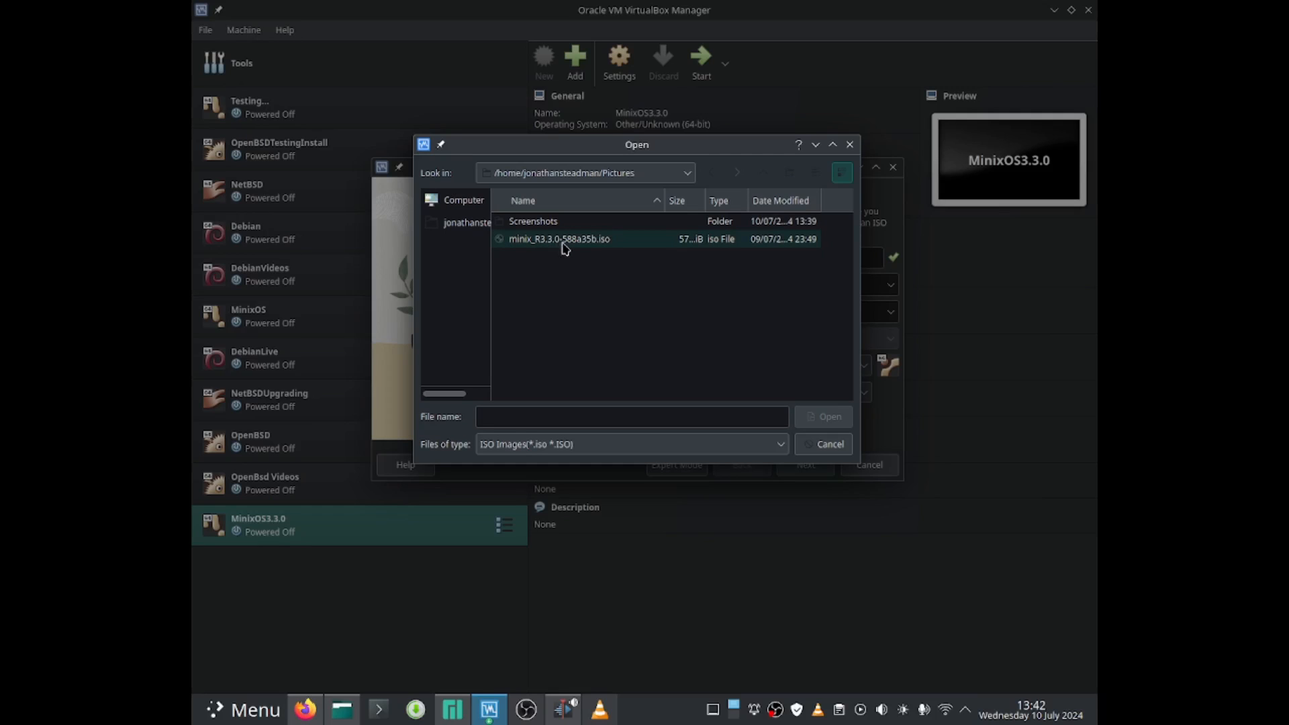
double_click(560, 239)
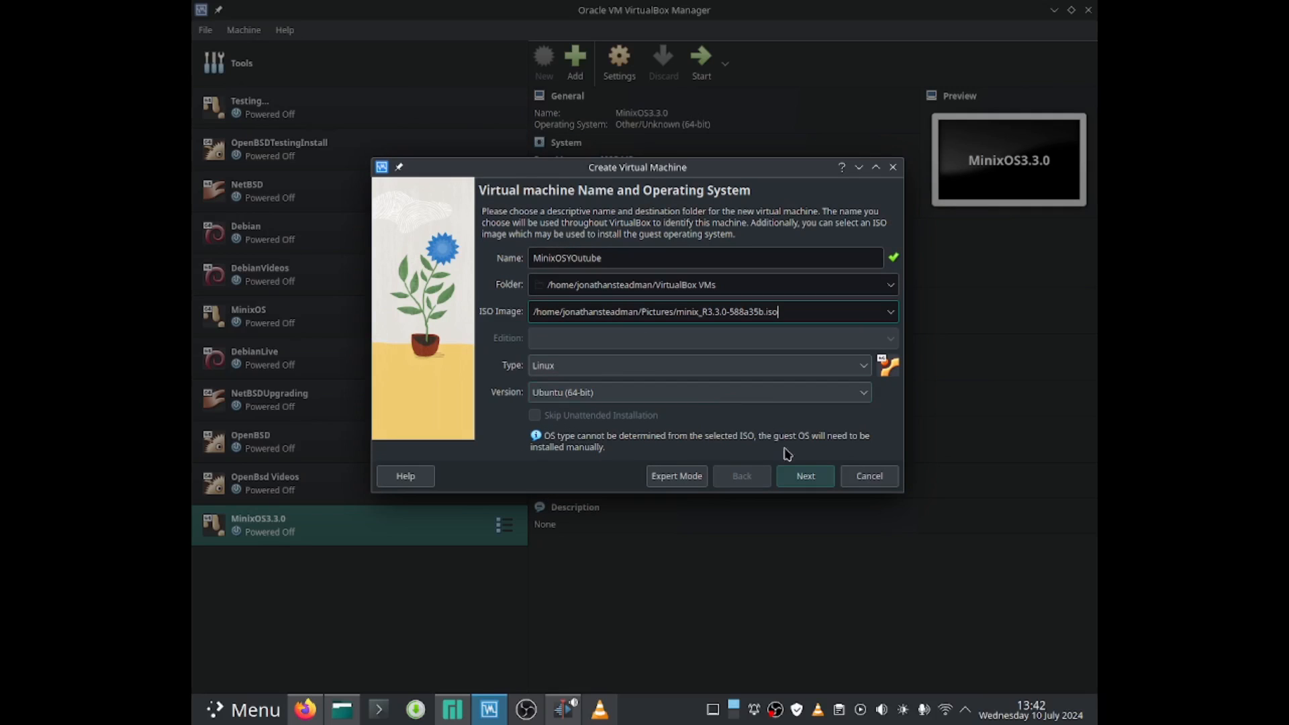
click(699, 366)
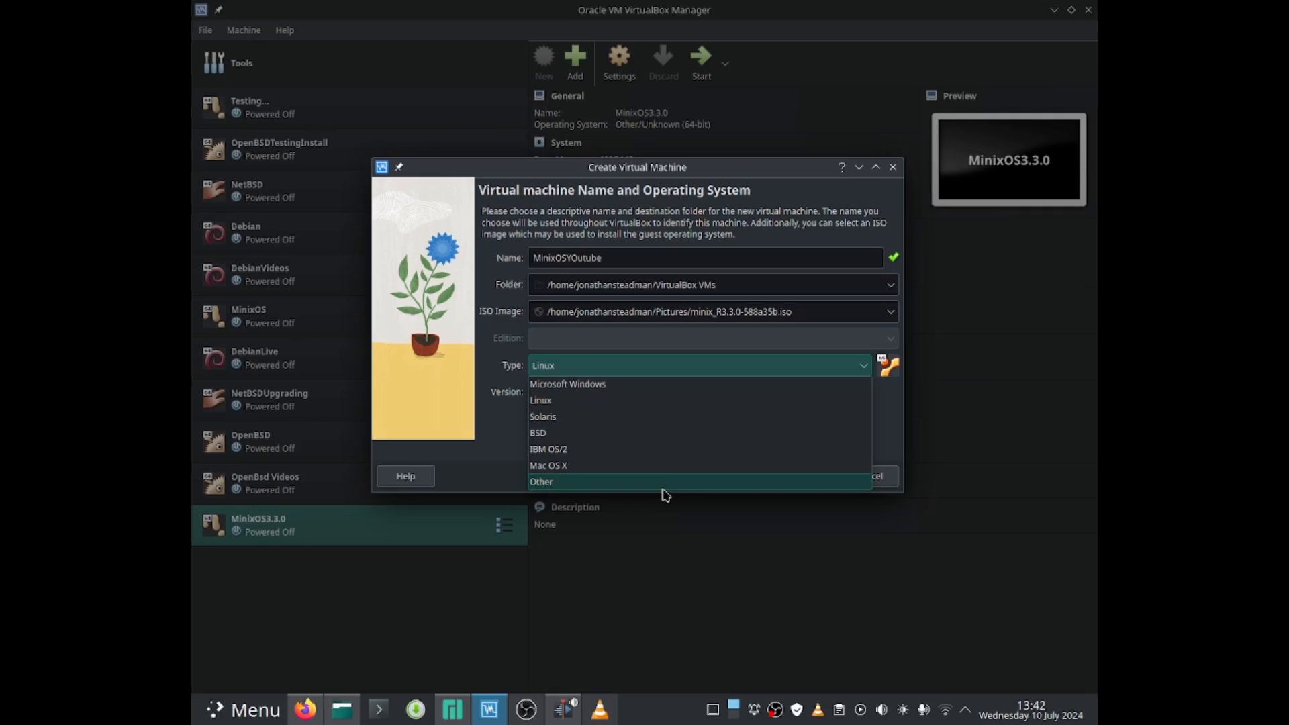
click(541, 483)
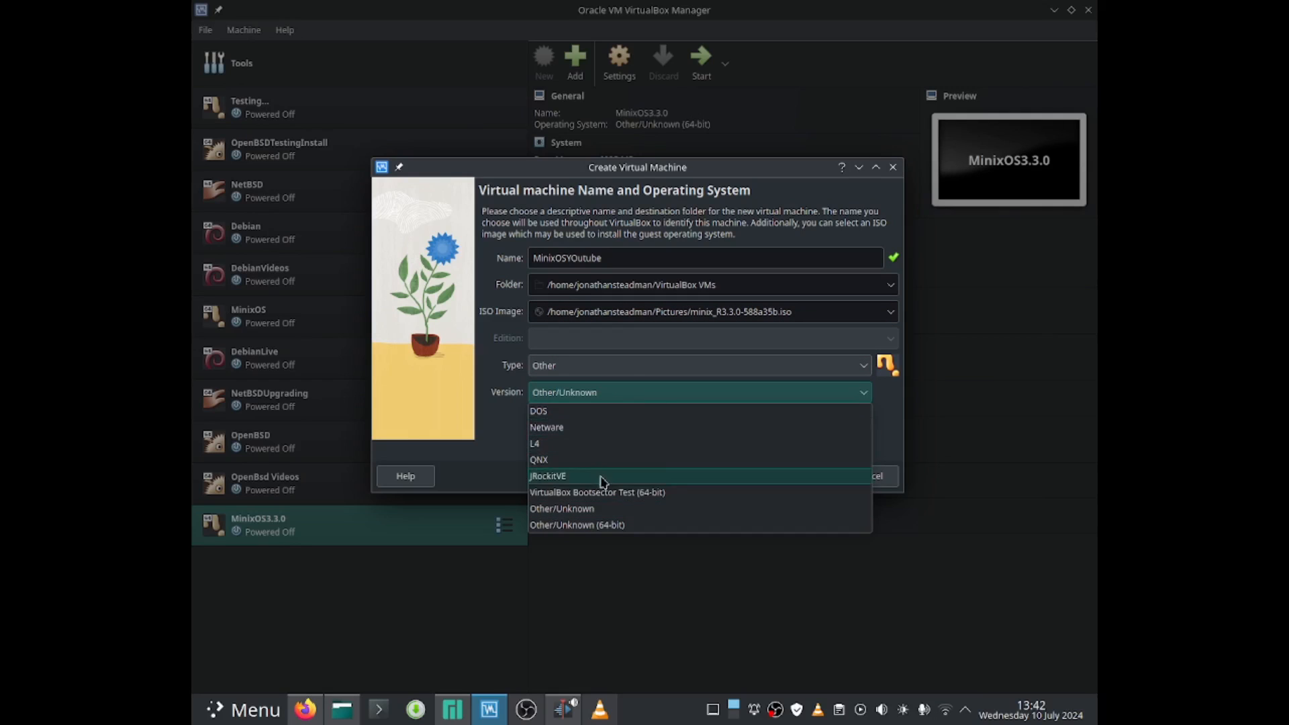
click(578, 524)
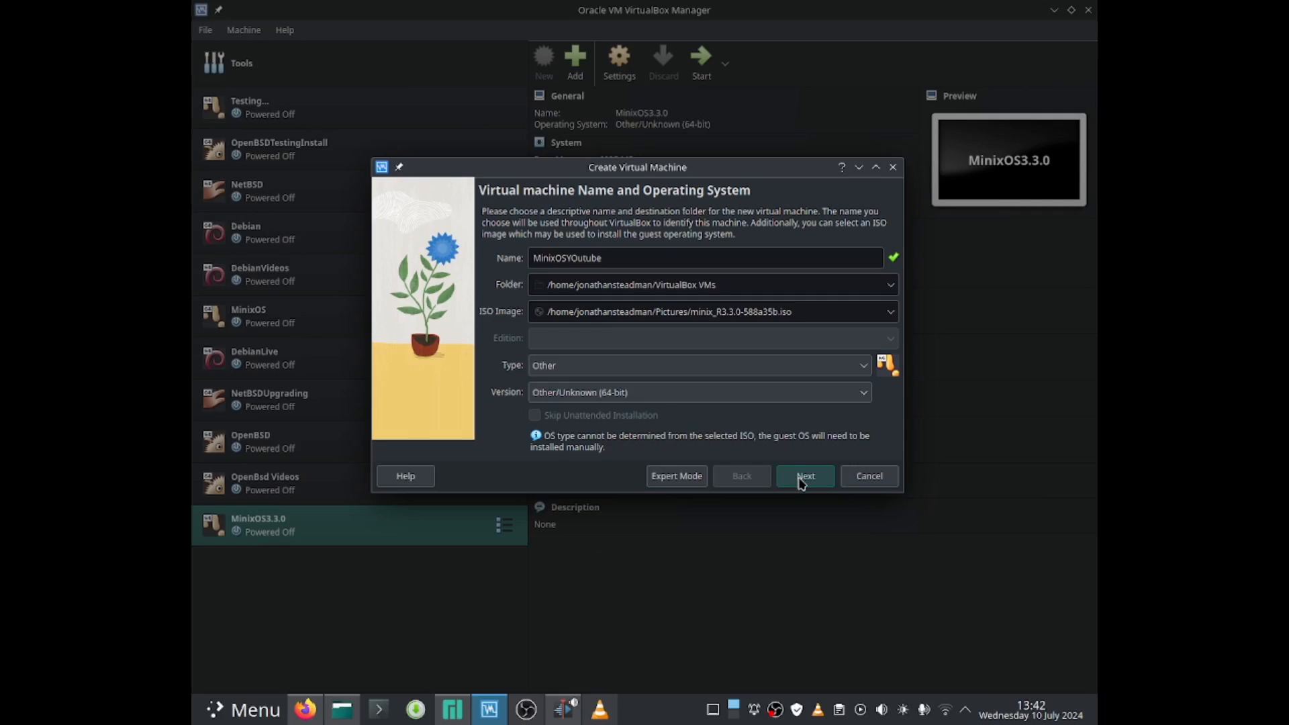
Adjust the Hardware sliders to 5877 MB base memory and 2 processors.
click(805, 476)
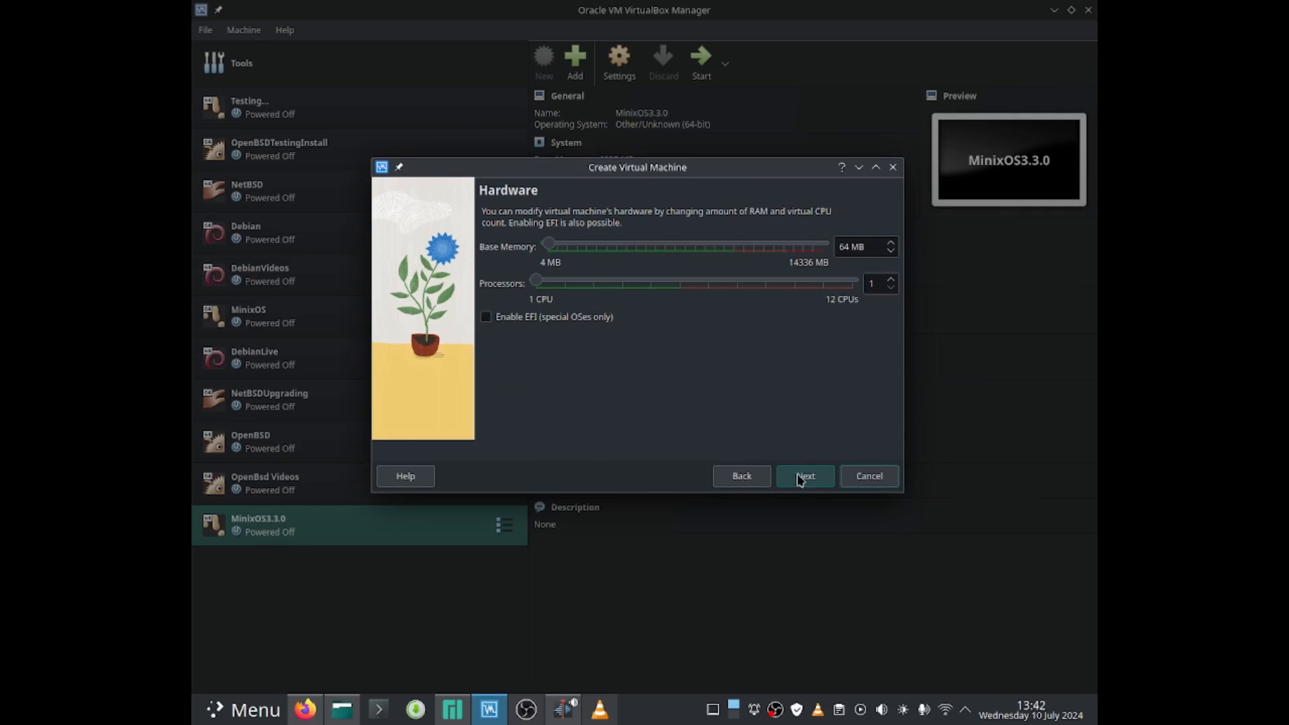
drag(548, 246, 568, 246)
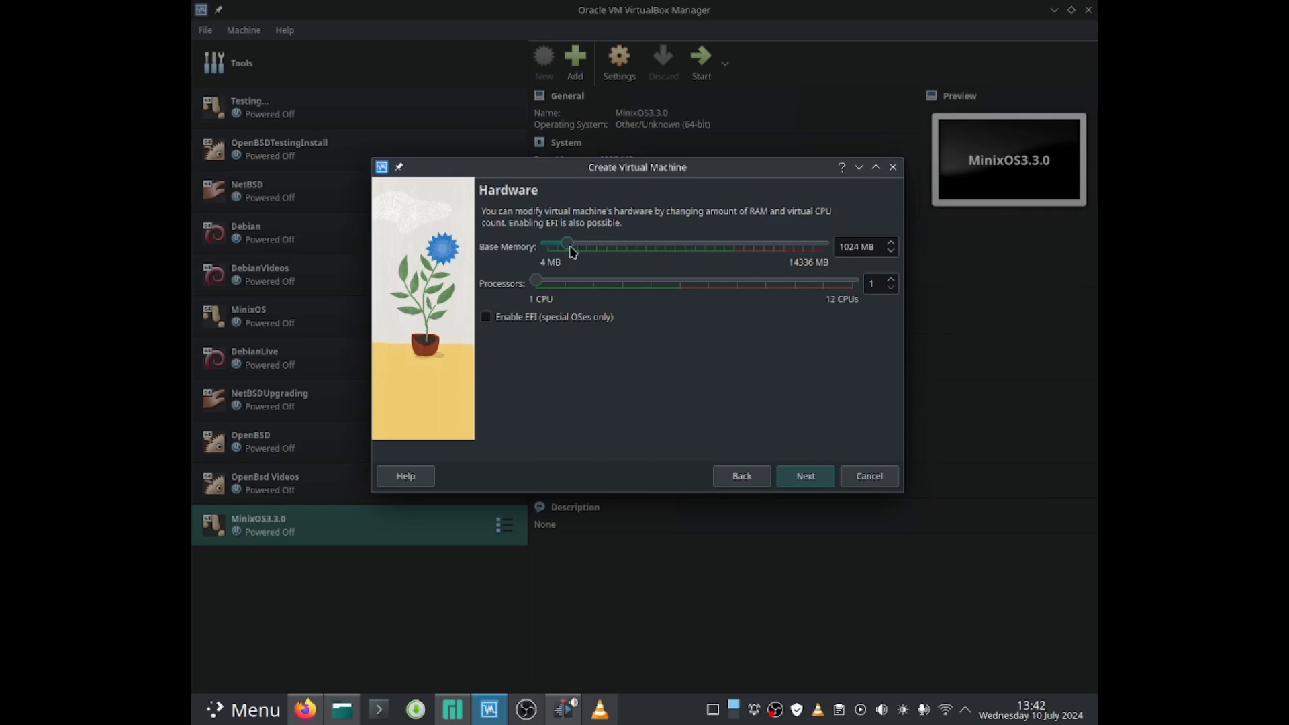
drag(566, 245, 660, 243)
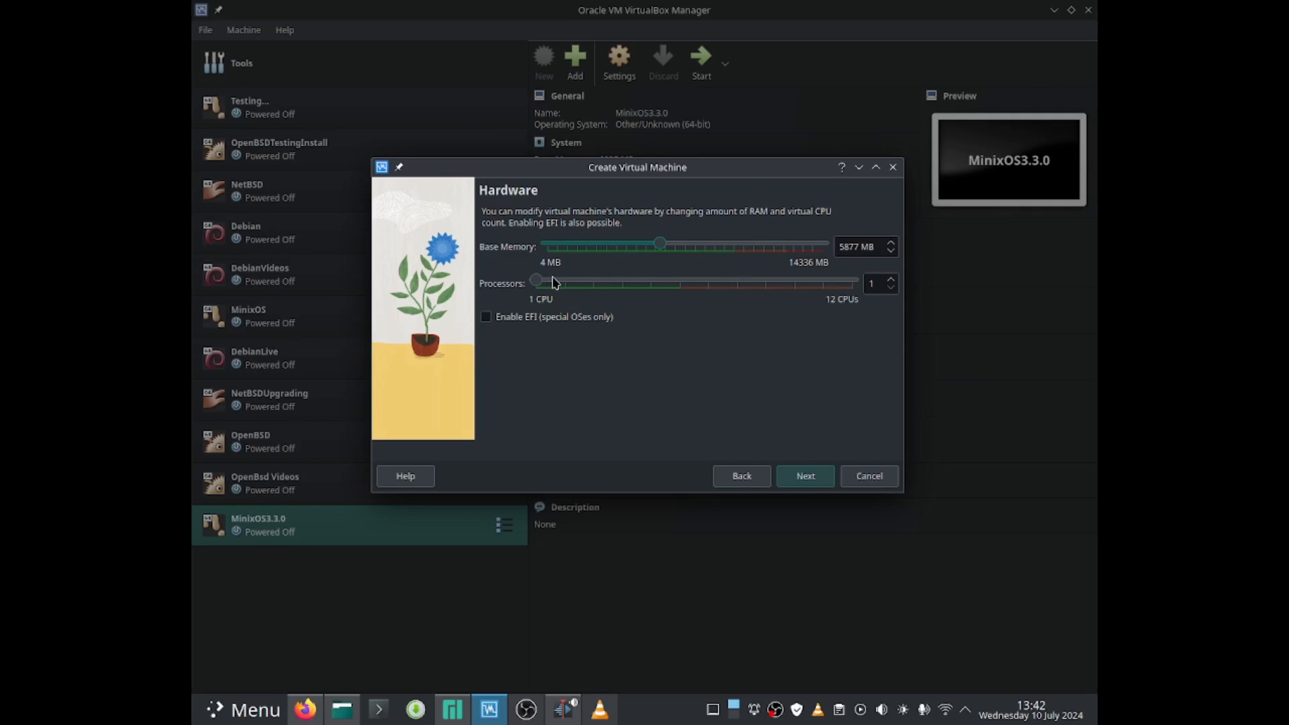
drag(537, 280, 593, 281)
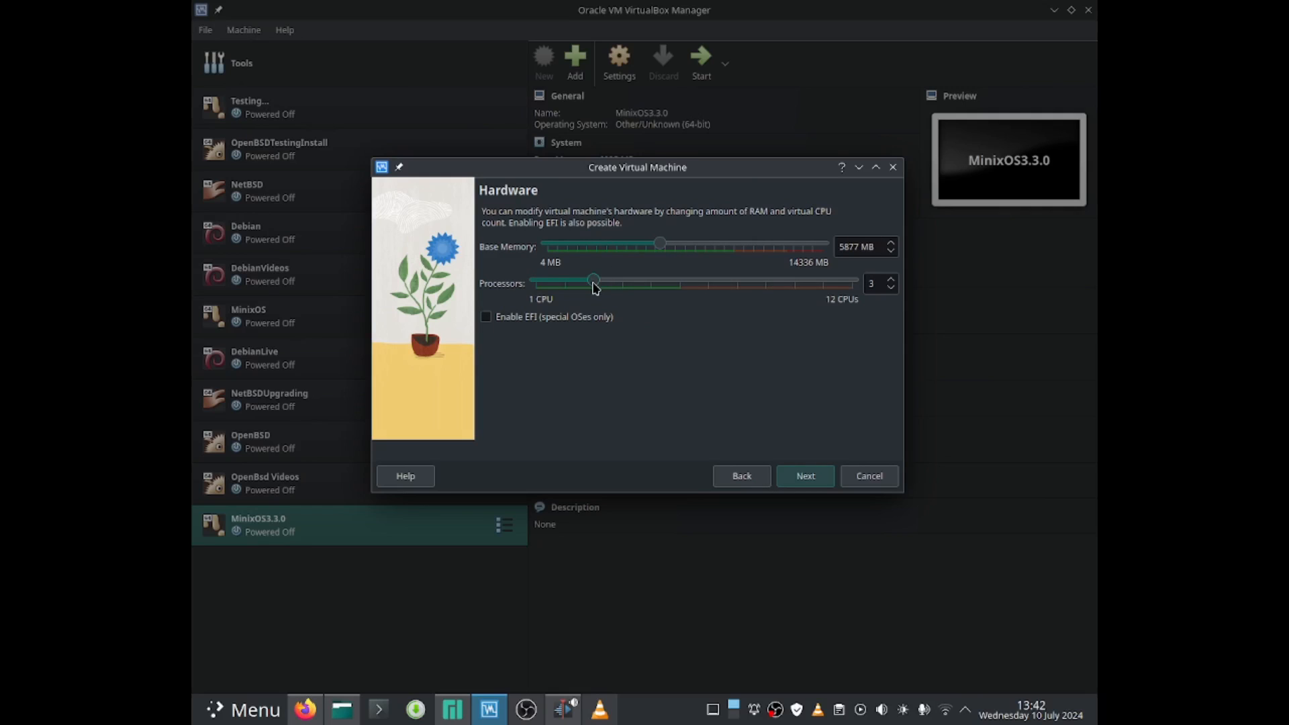
drag(594, 279, 565, 279)
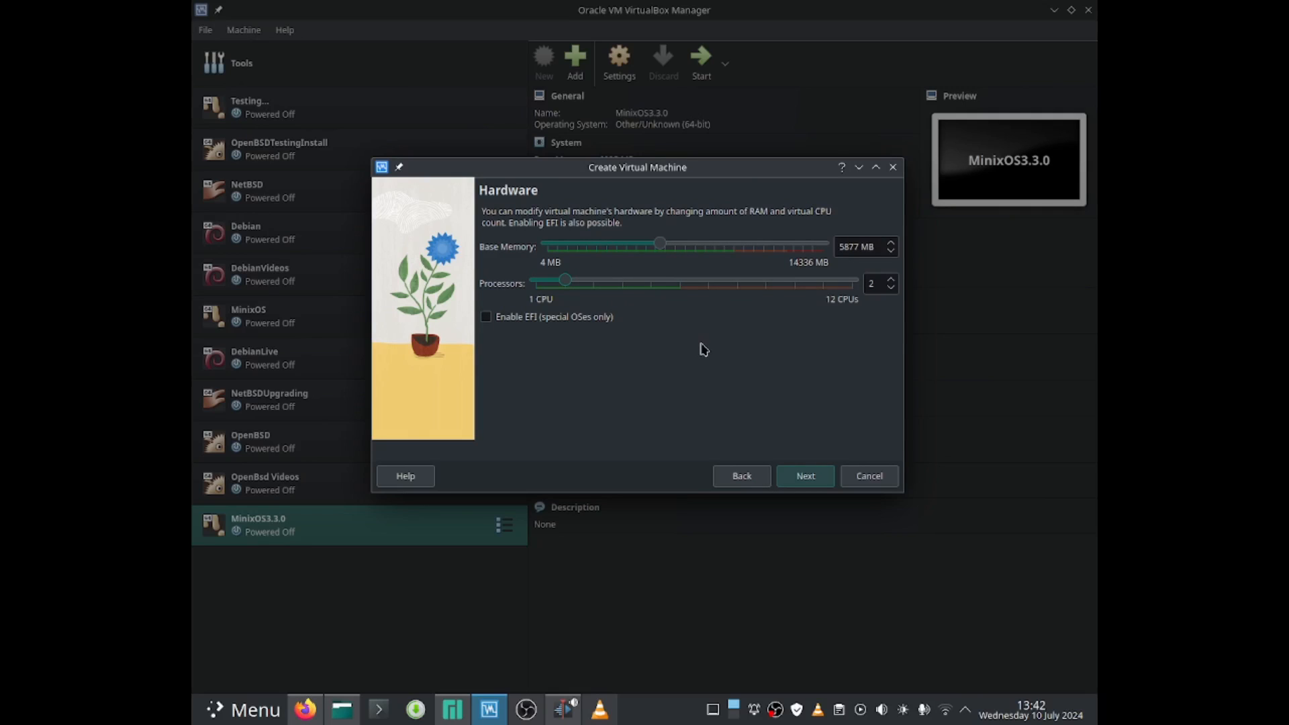
mouse_move(794, 460)
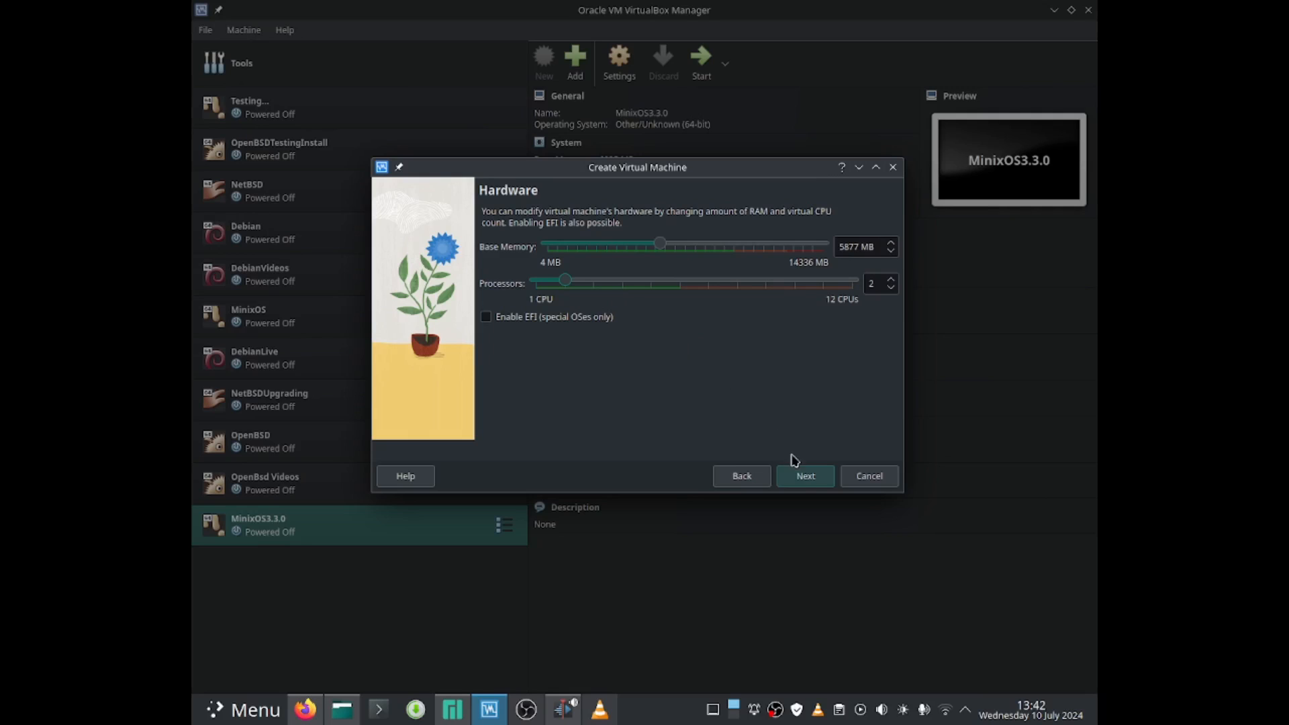
Size the new virtual hard disk at 20.02 GB and finish the wizard.
click(805, 475)
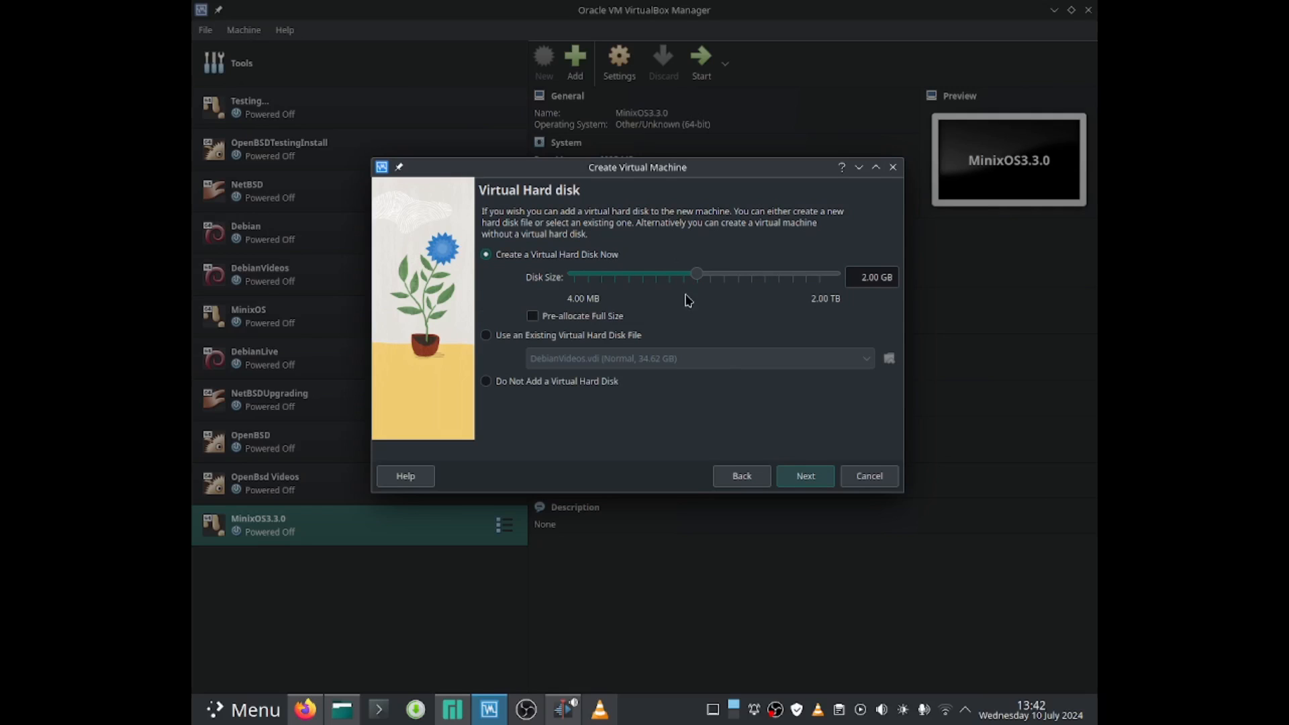
drag(696, 273, 733, 274)
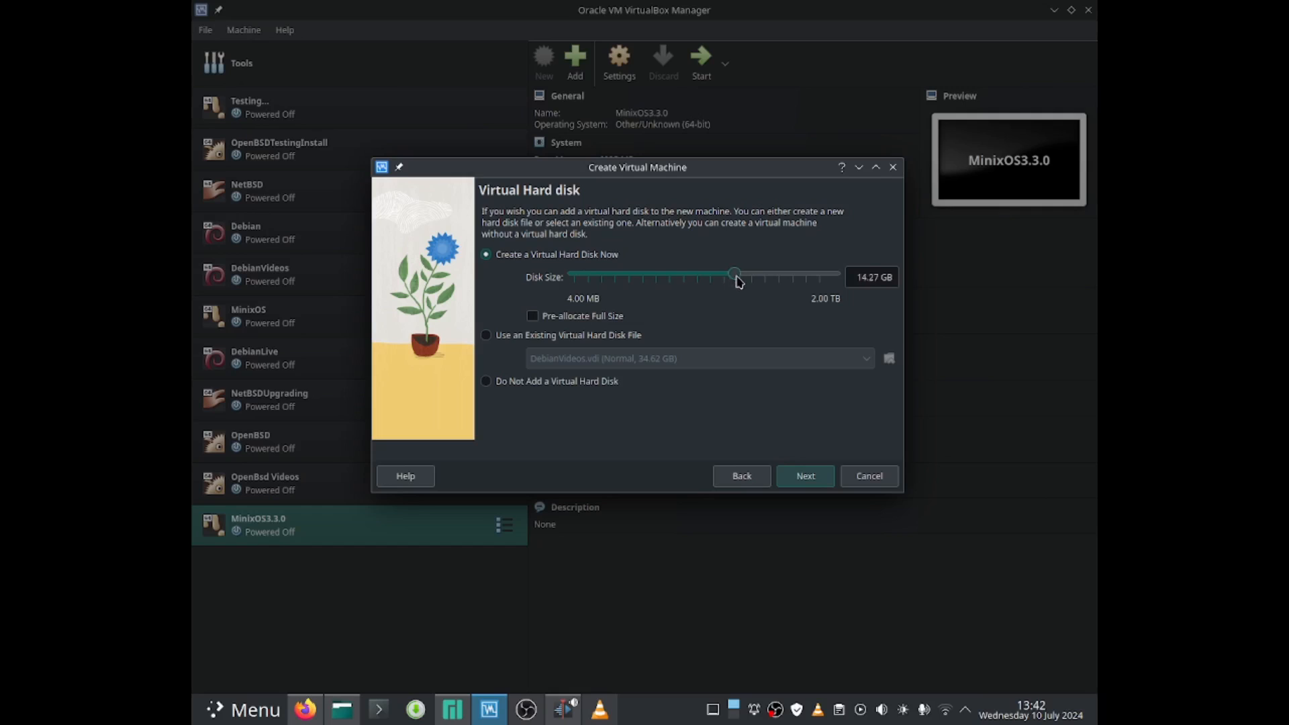
drag(734, 274, 741, 274)
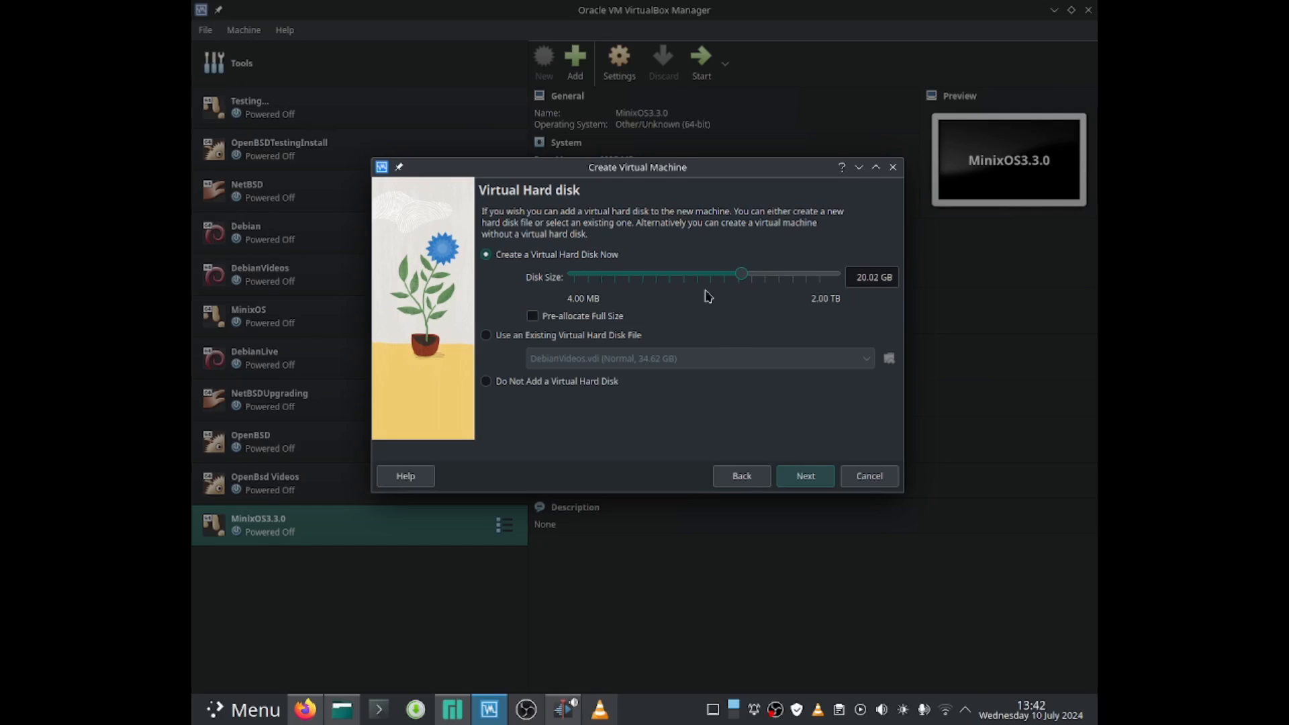
mouse_move(803, 463)
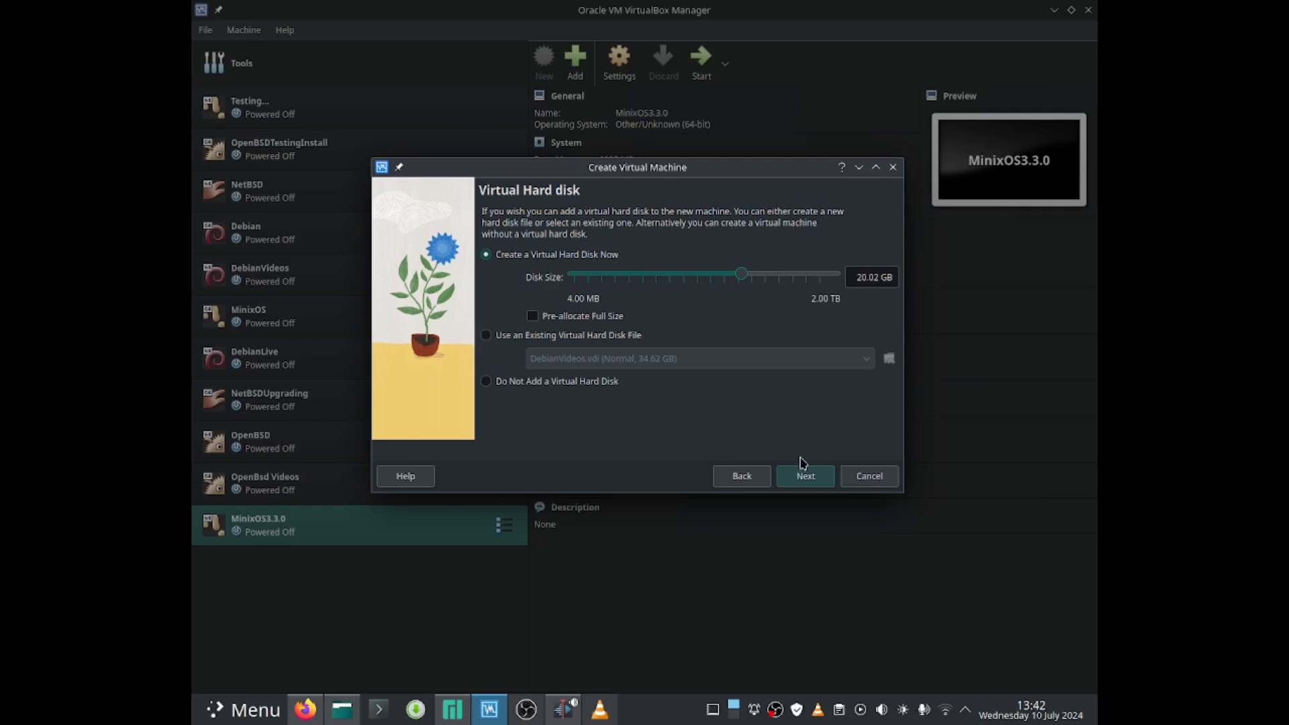
click(804, 477)
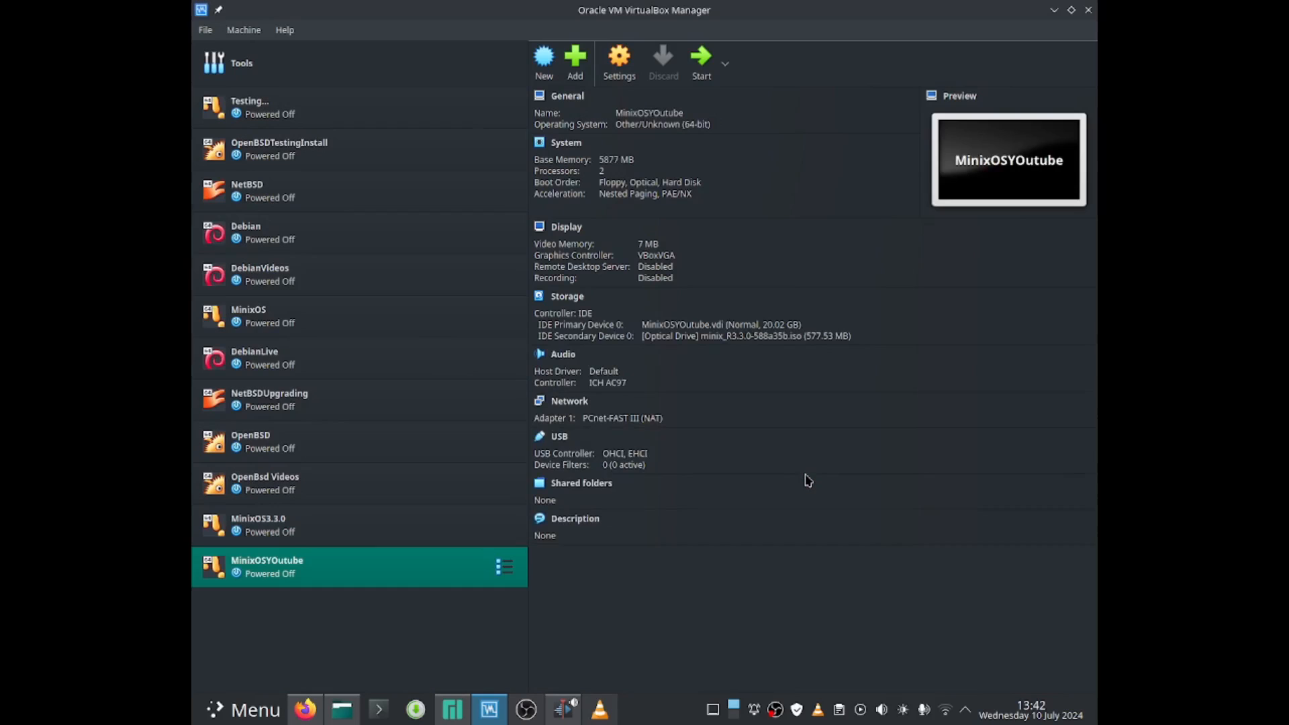
mouse_move(765, 433)
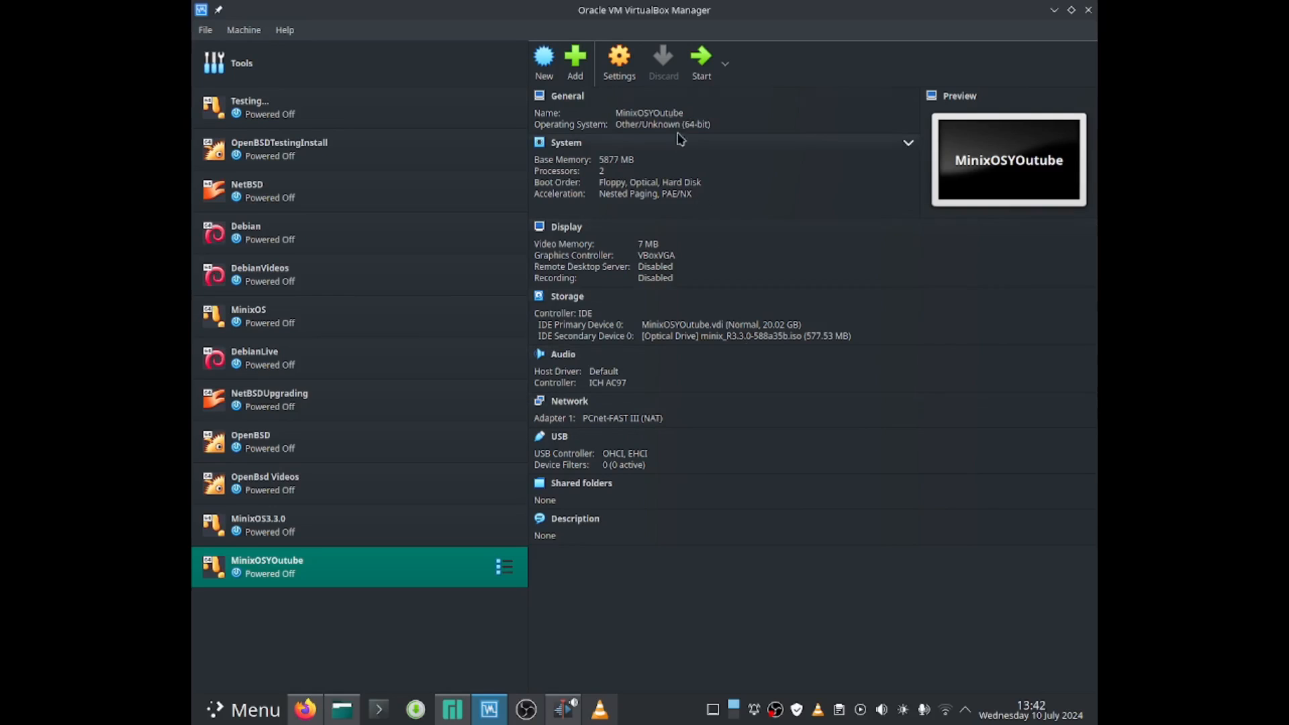
Start MinixOSYOutube, log in as root, and run the setup command.
click(699, 58)
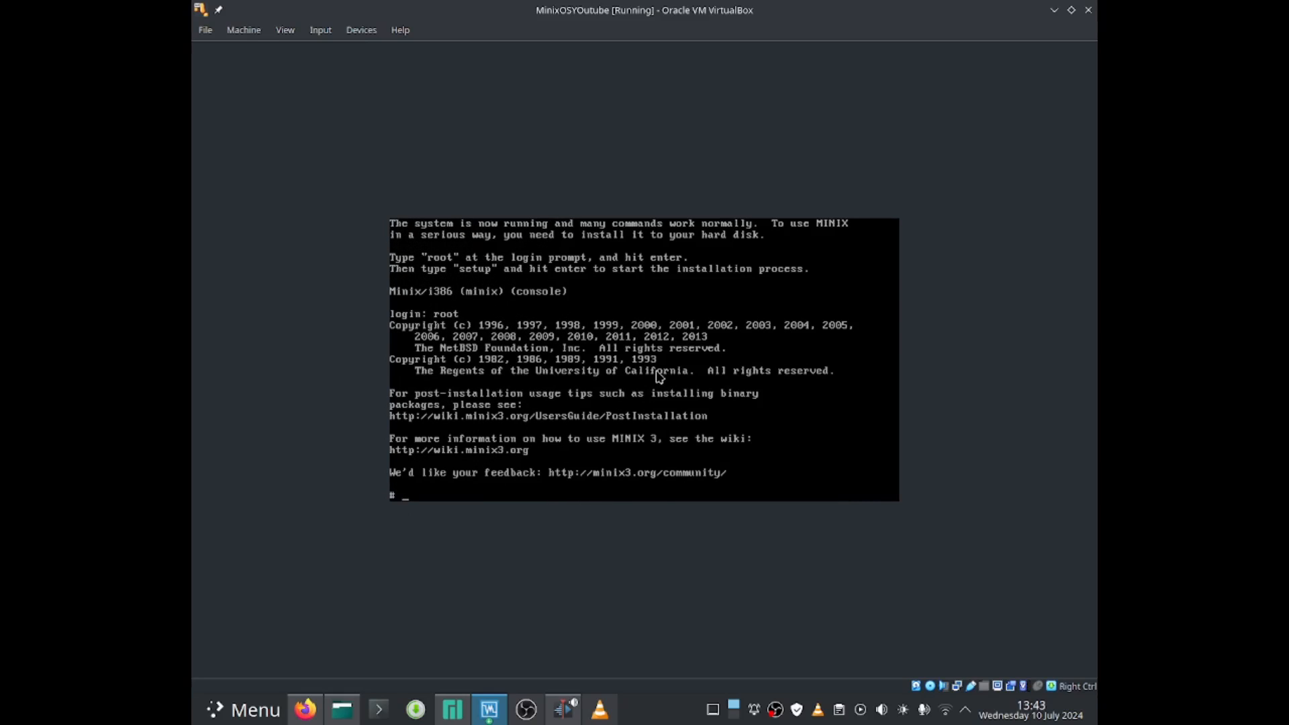
text(setup)
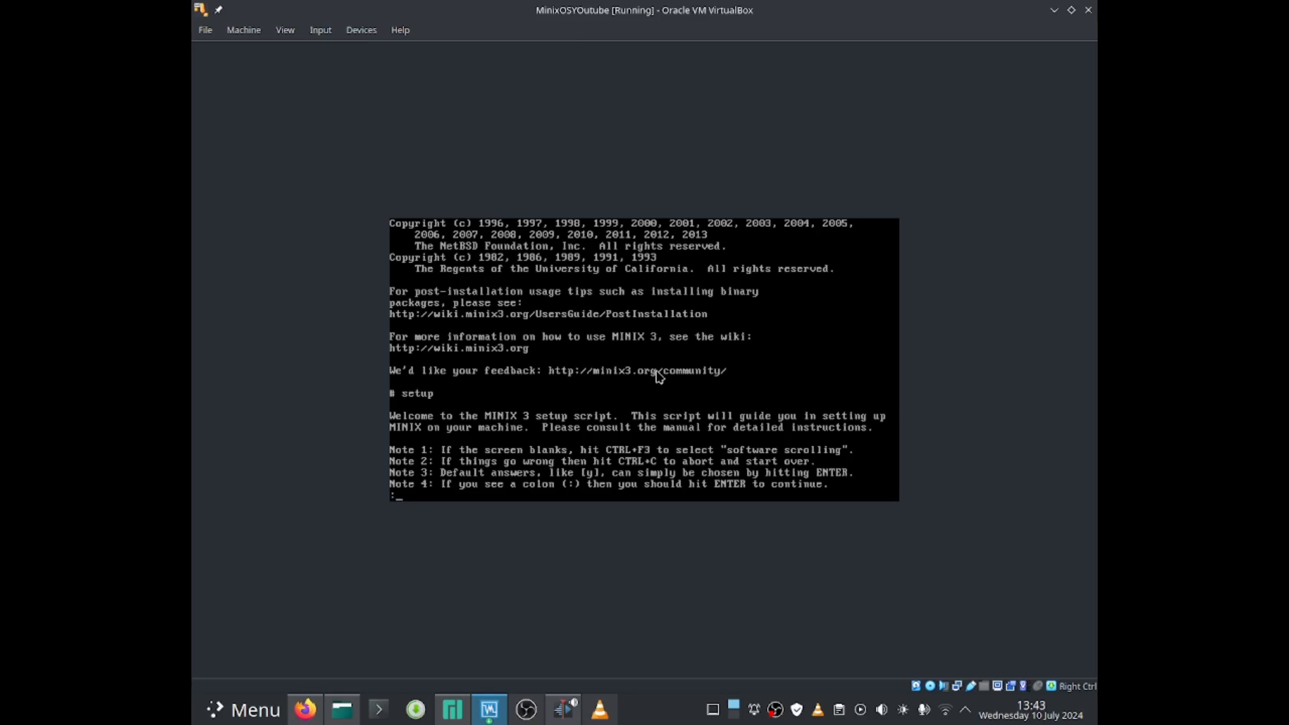
Choose the uk keyboard layout and accept default disk 0 and region 0.
text(q)
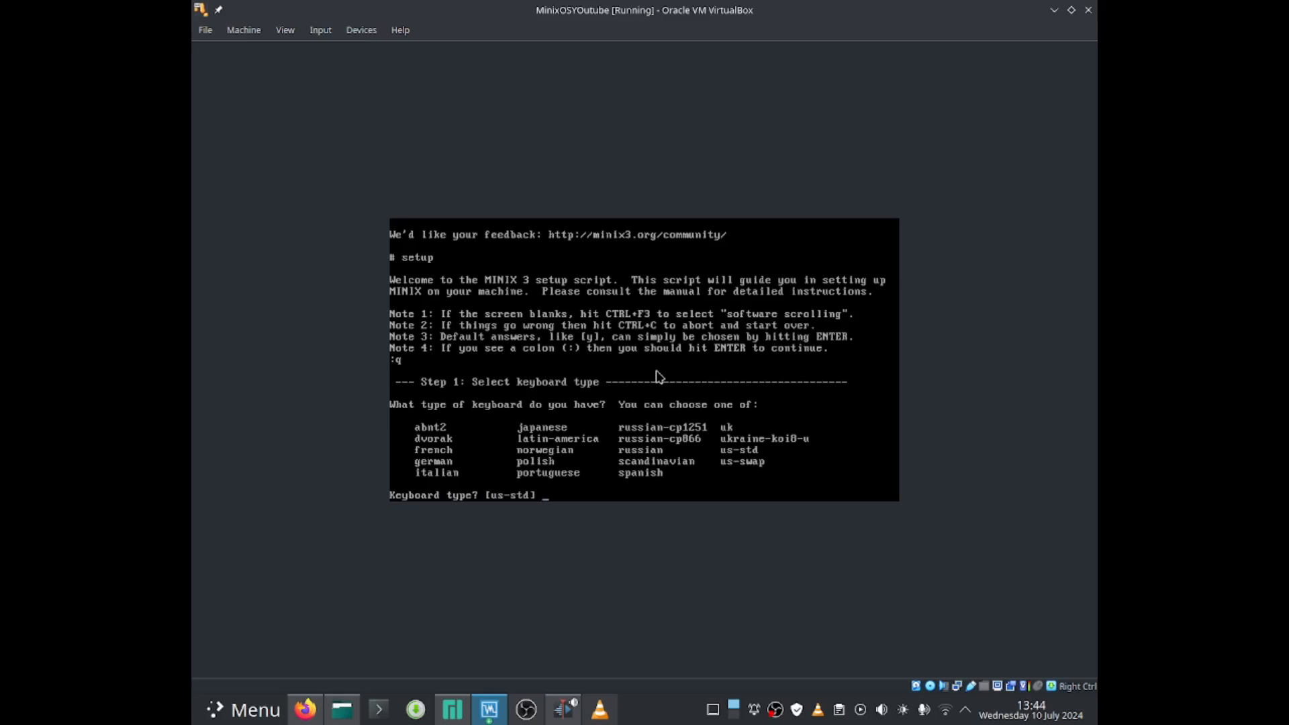
text(uk)
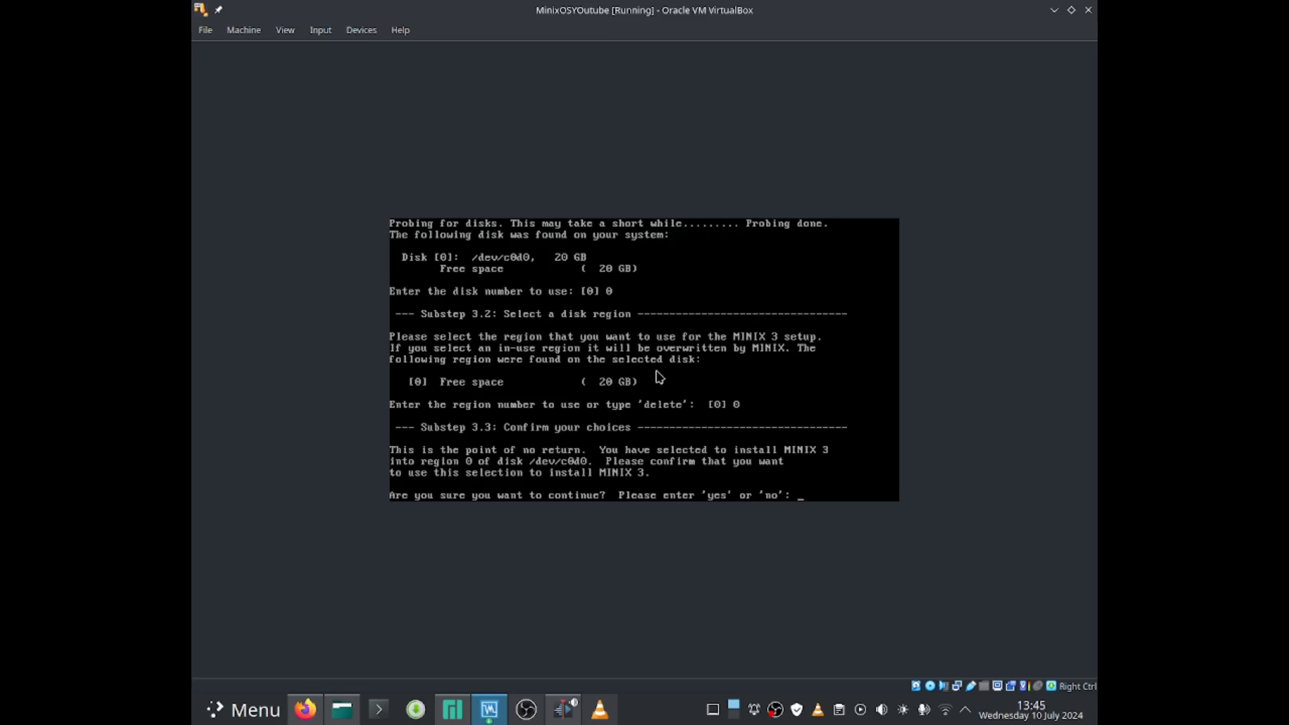
Answer yes to install MINIX, accepting remaining defaults including DHCP networking.
text(yes)
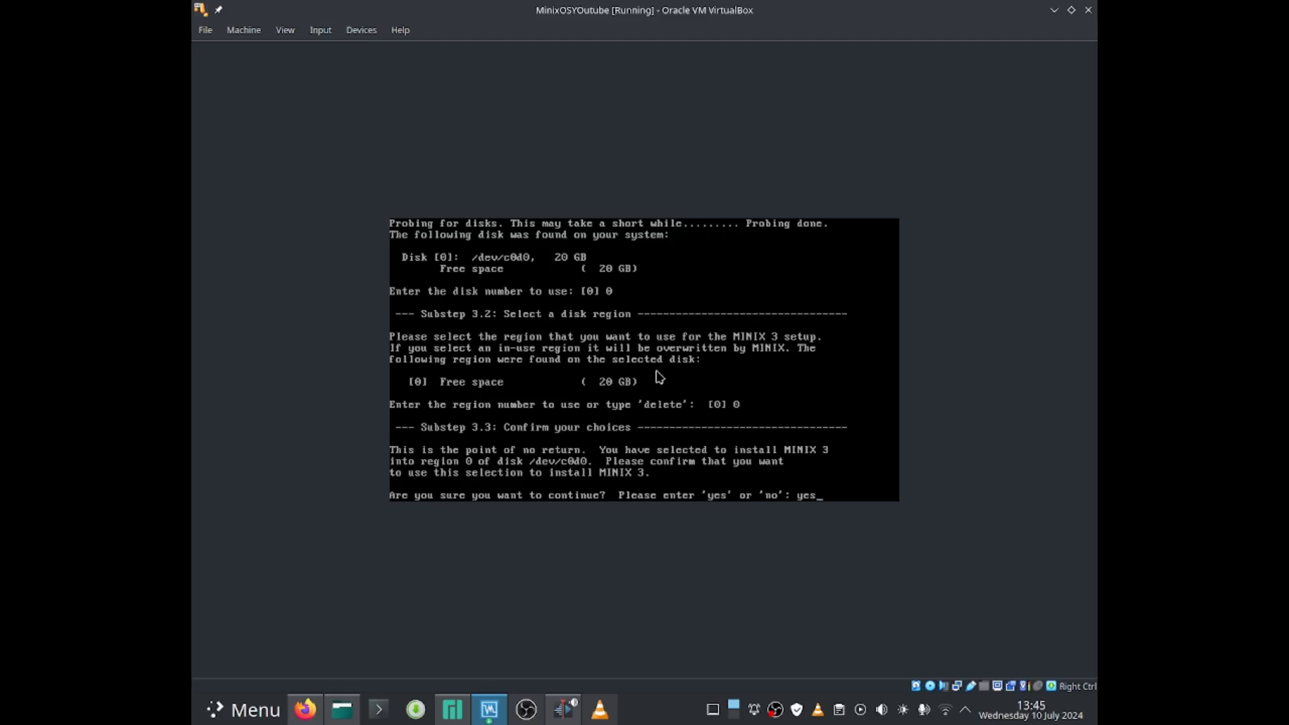
key(enter)
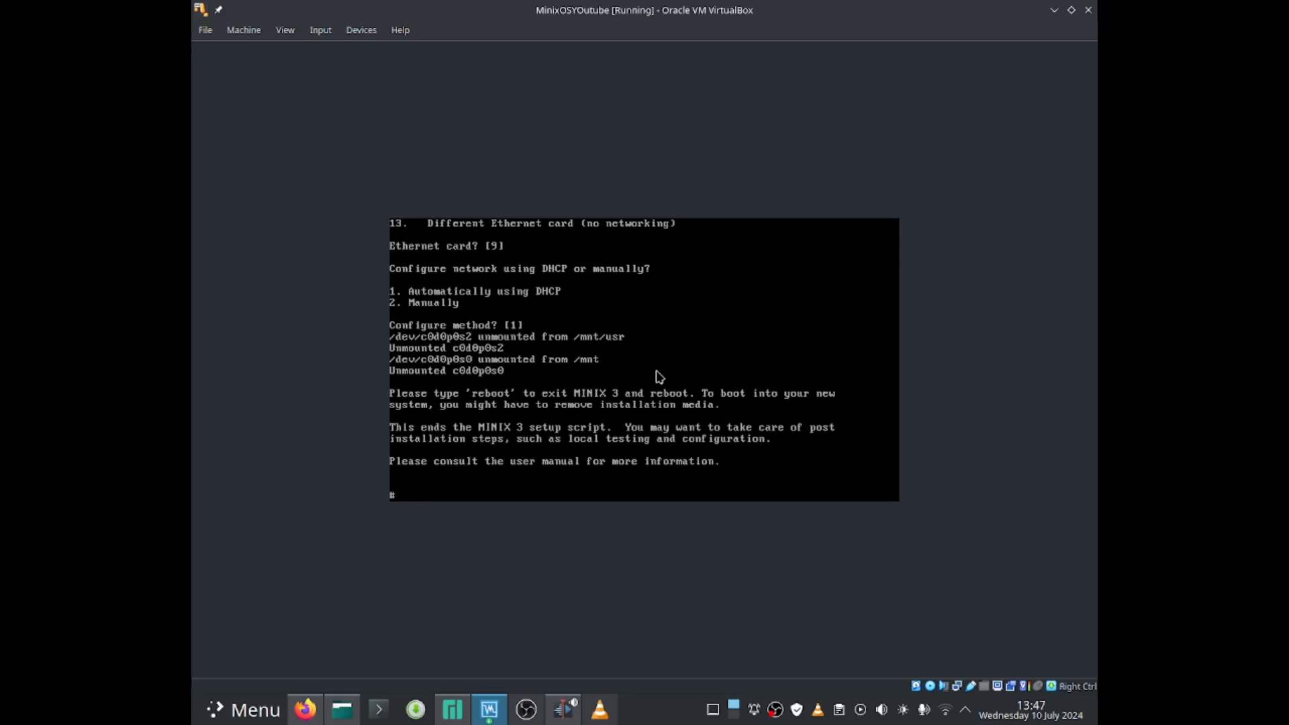
Shut down the installed MINIX system with the poweroff command.
text(power)
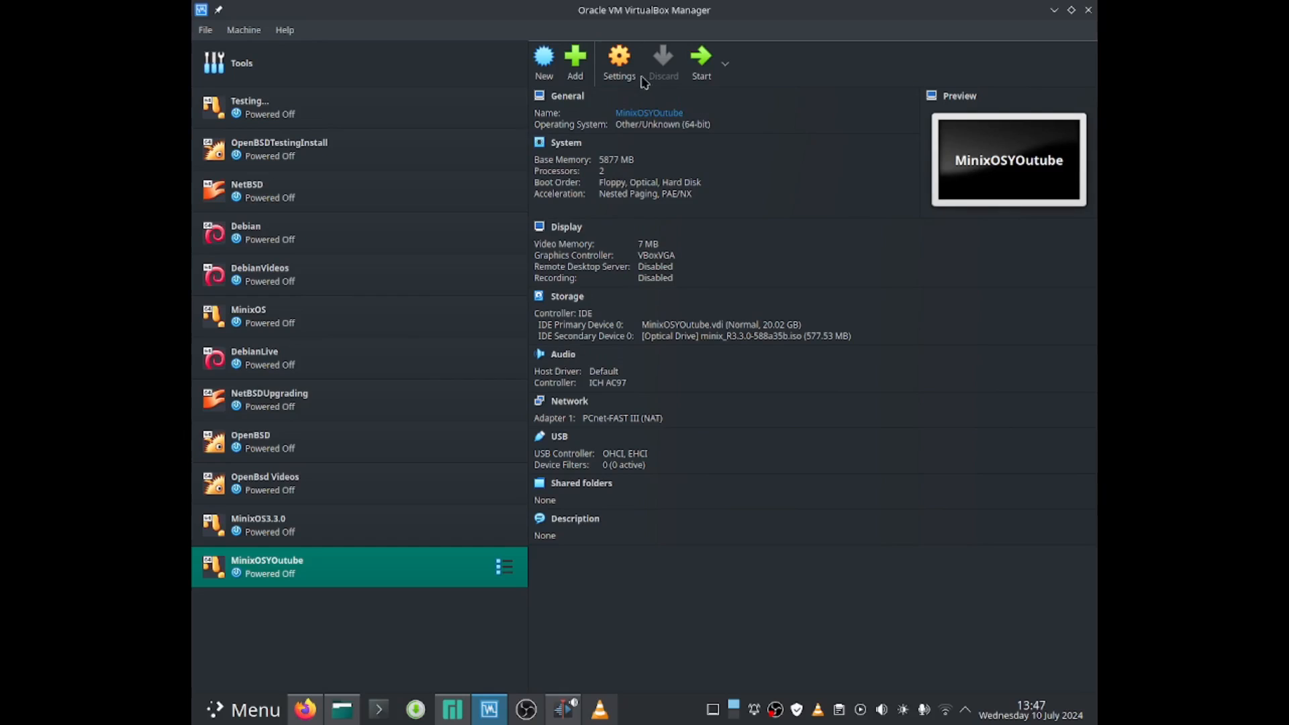
Delete the minix ISO optical drive in Storage settings and save the change.
click(619, 62)
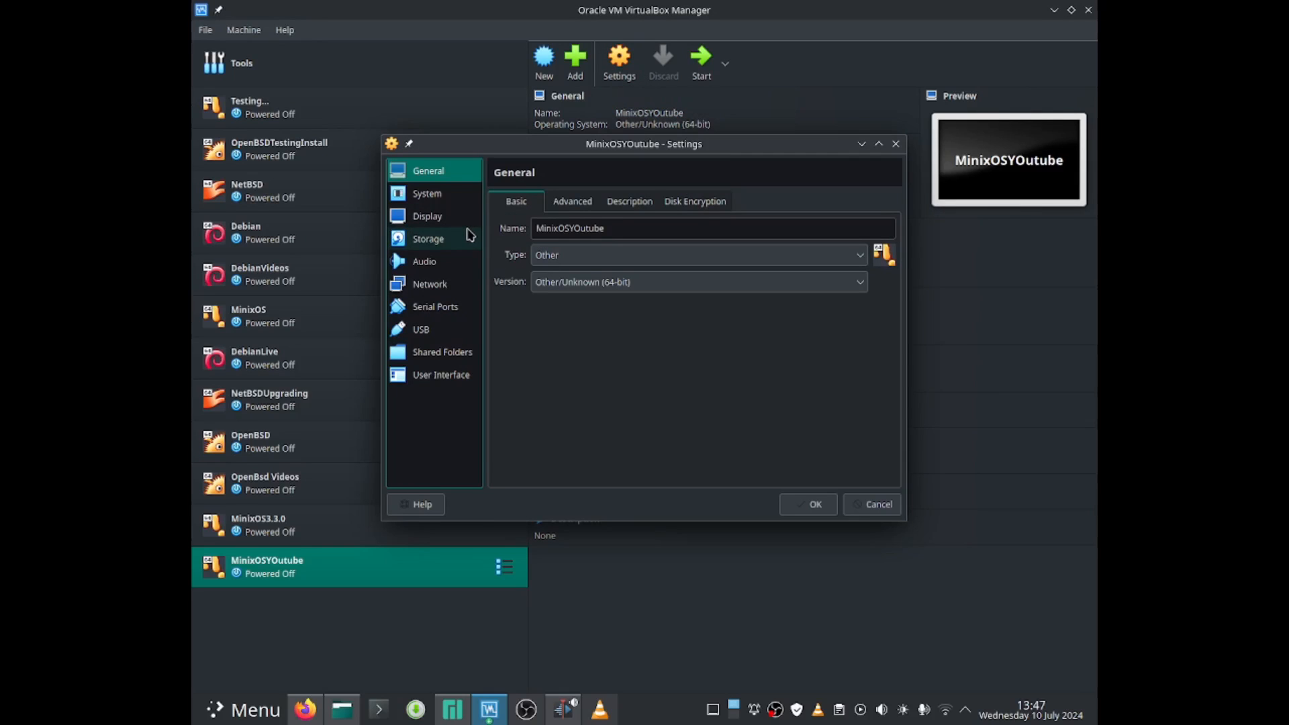
click(428, 238)
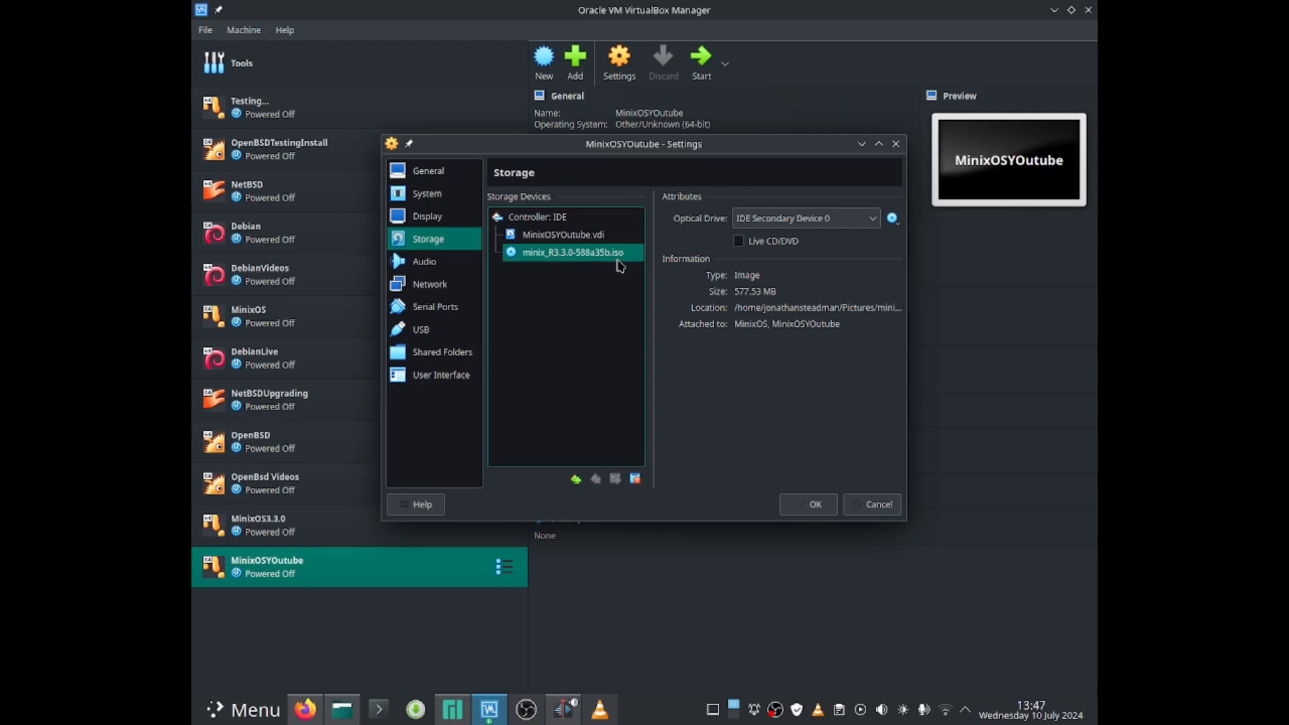
click(635, 478)
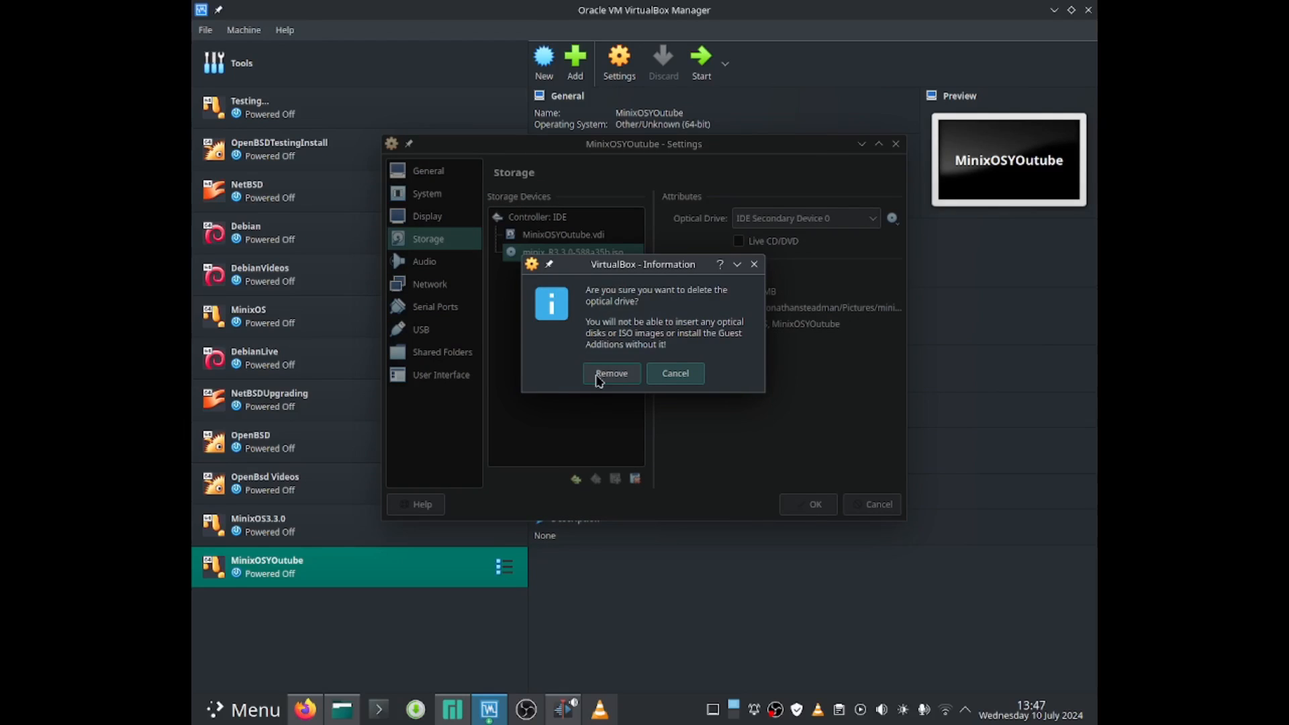
click(612, 373)
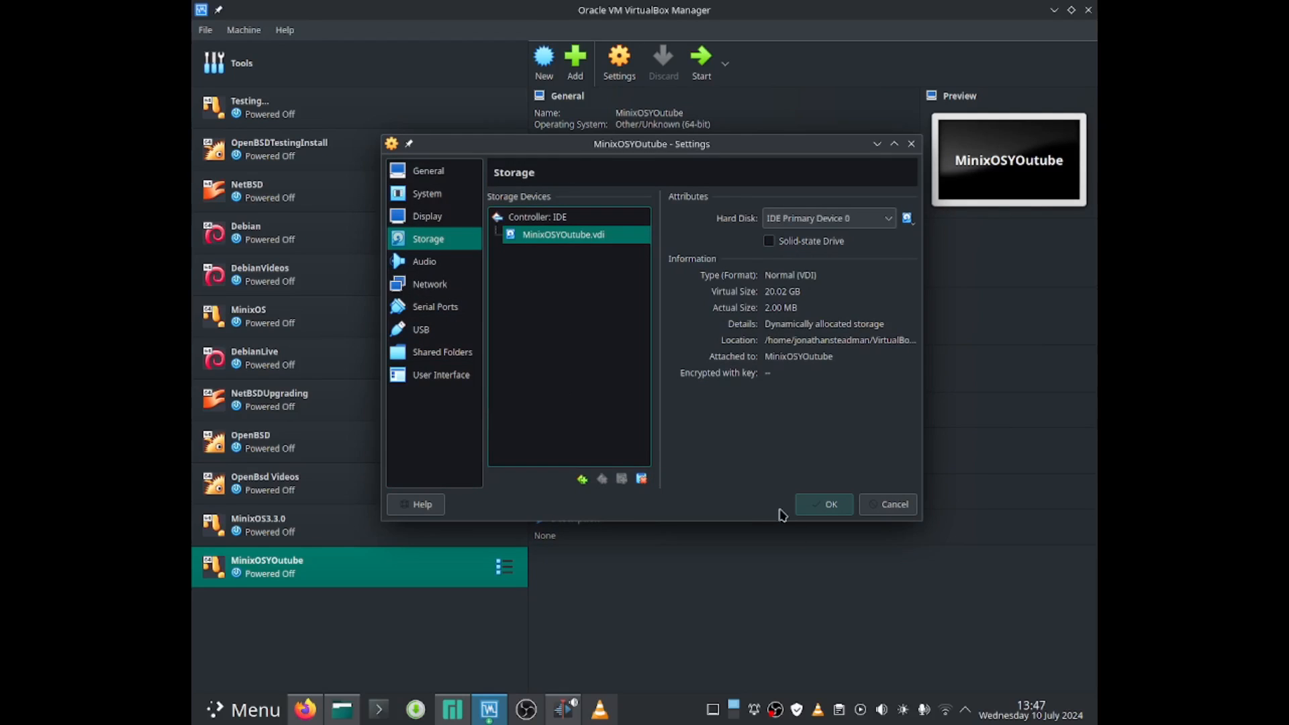
click(824, 505)
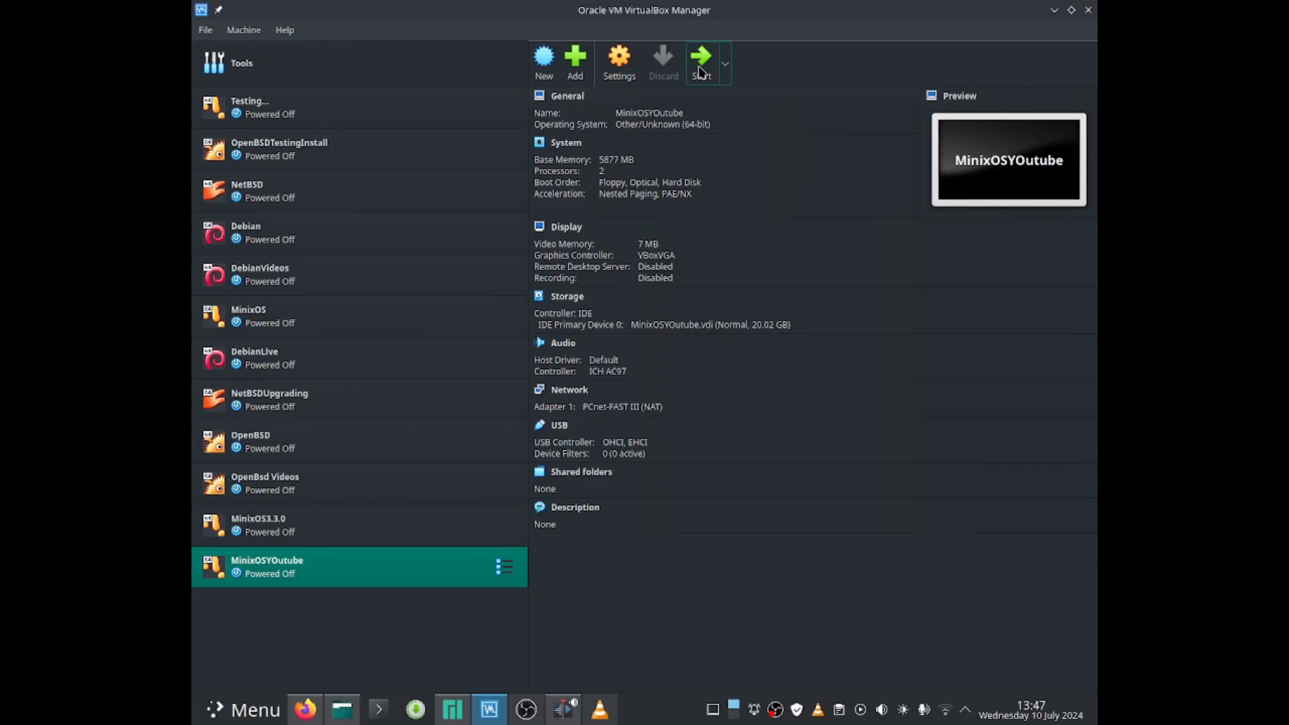
Boot the MinixOSYOutube VM from its virtual disk and log in as root.
click(700, 58)
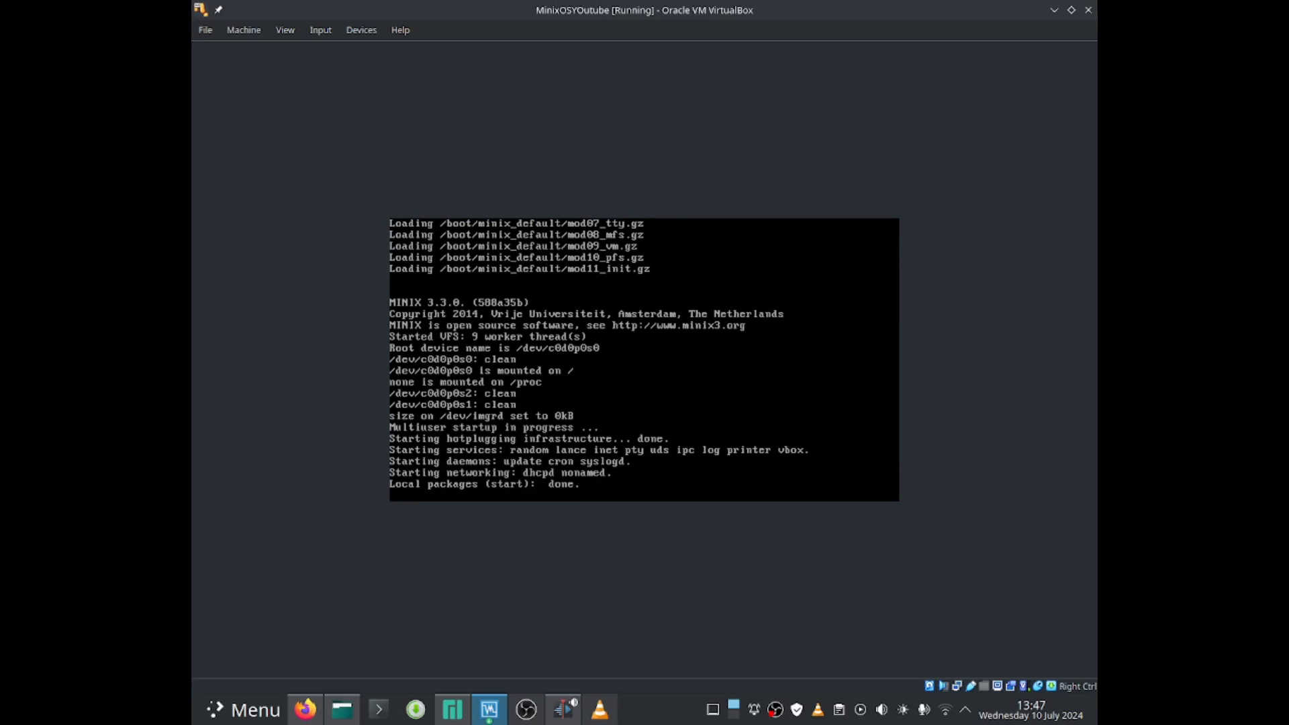
text(root)
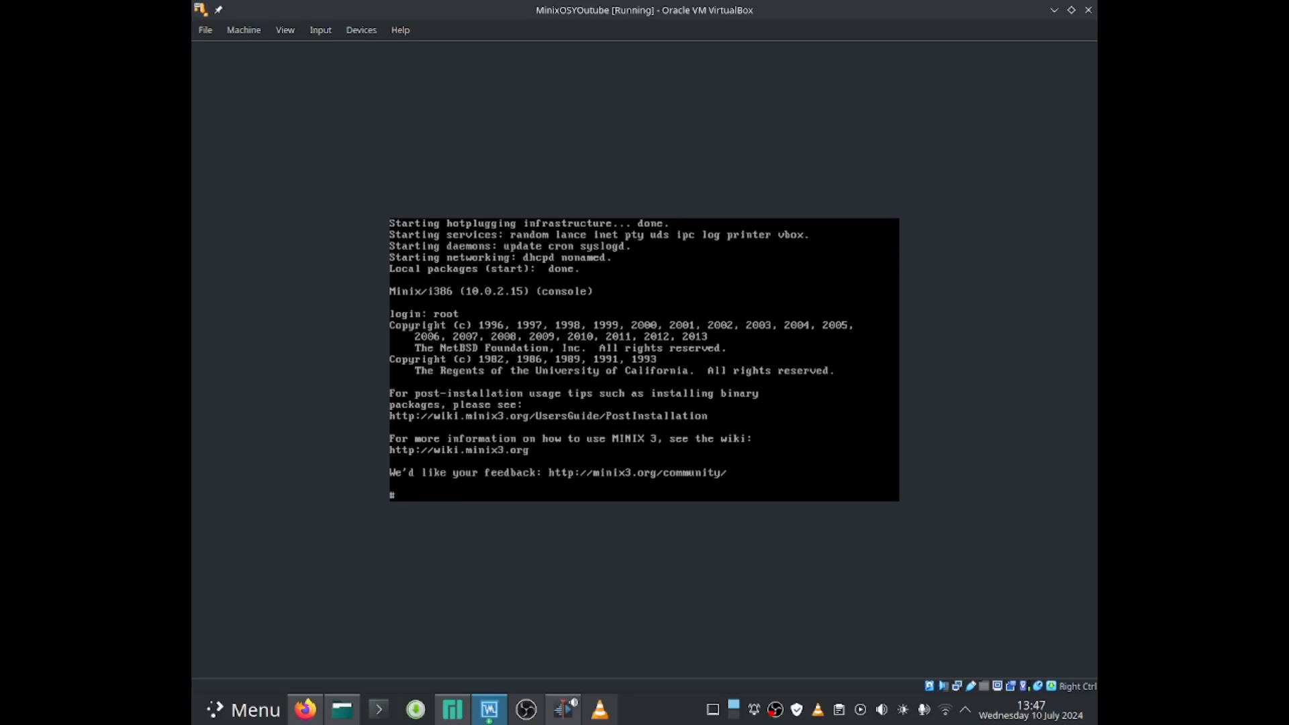
Run passwd root and set a new root password.
text(pass)
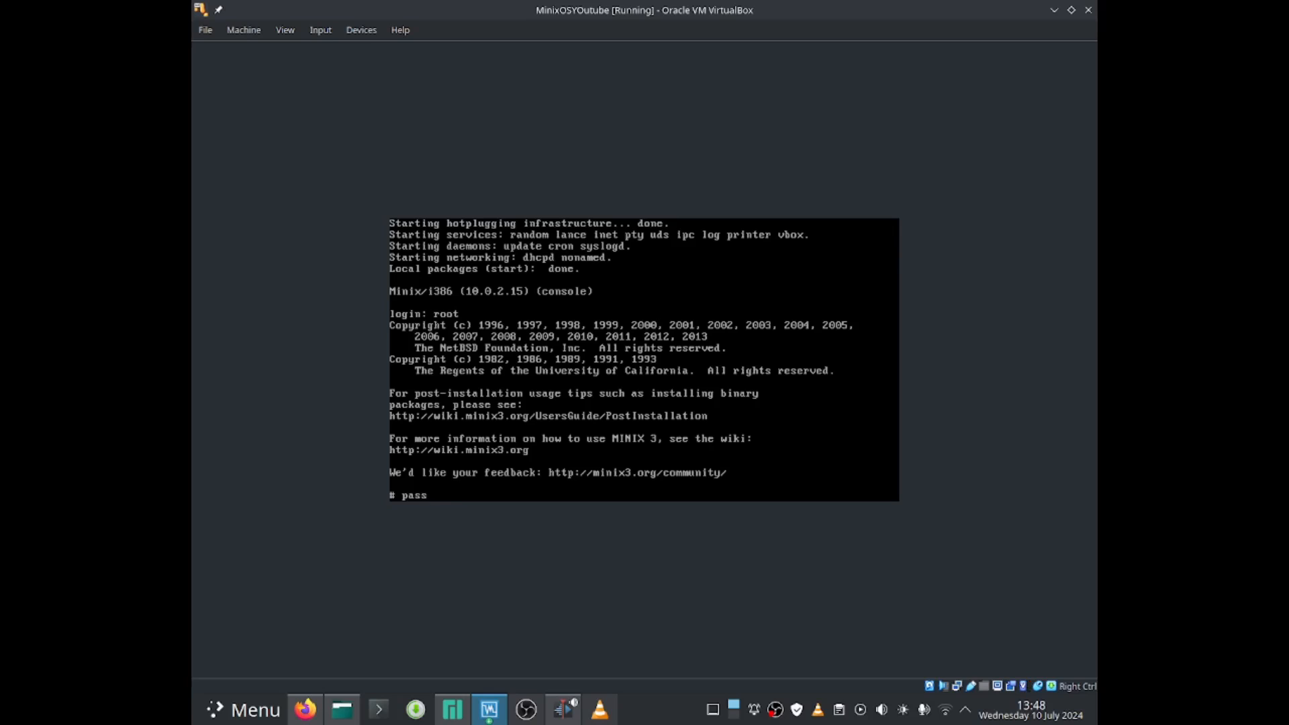
text(wd)
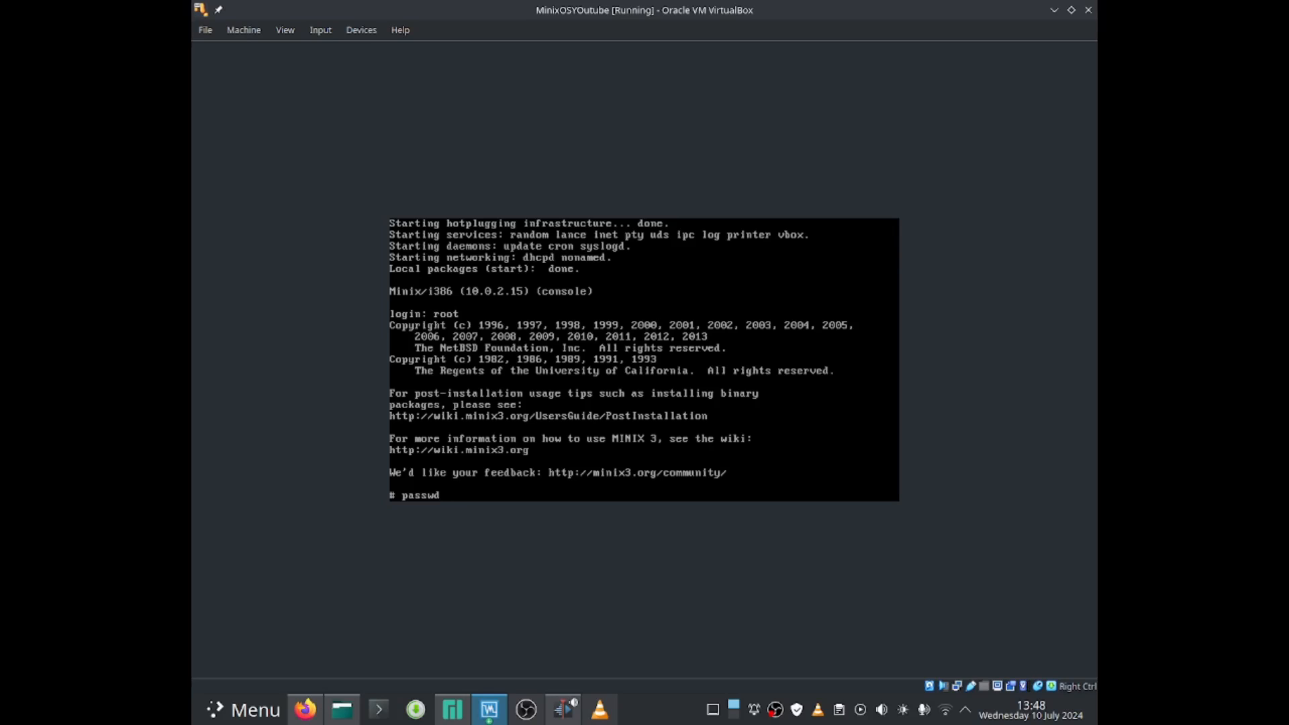
text(root)
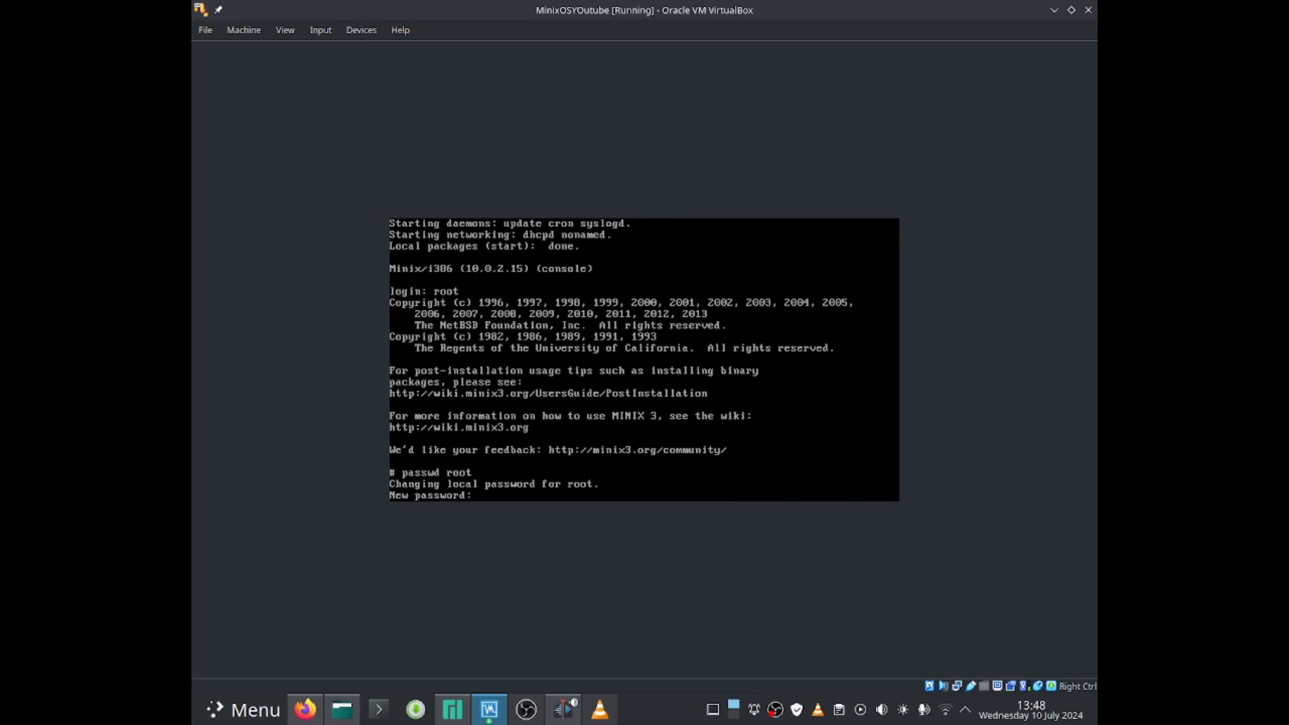
key(Return)
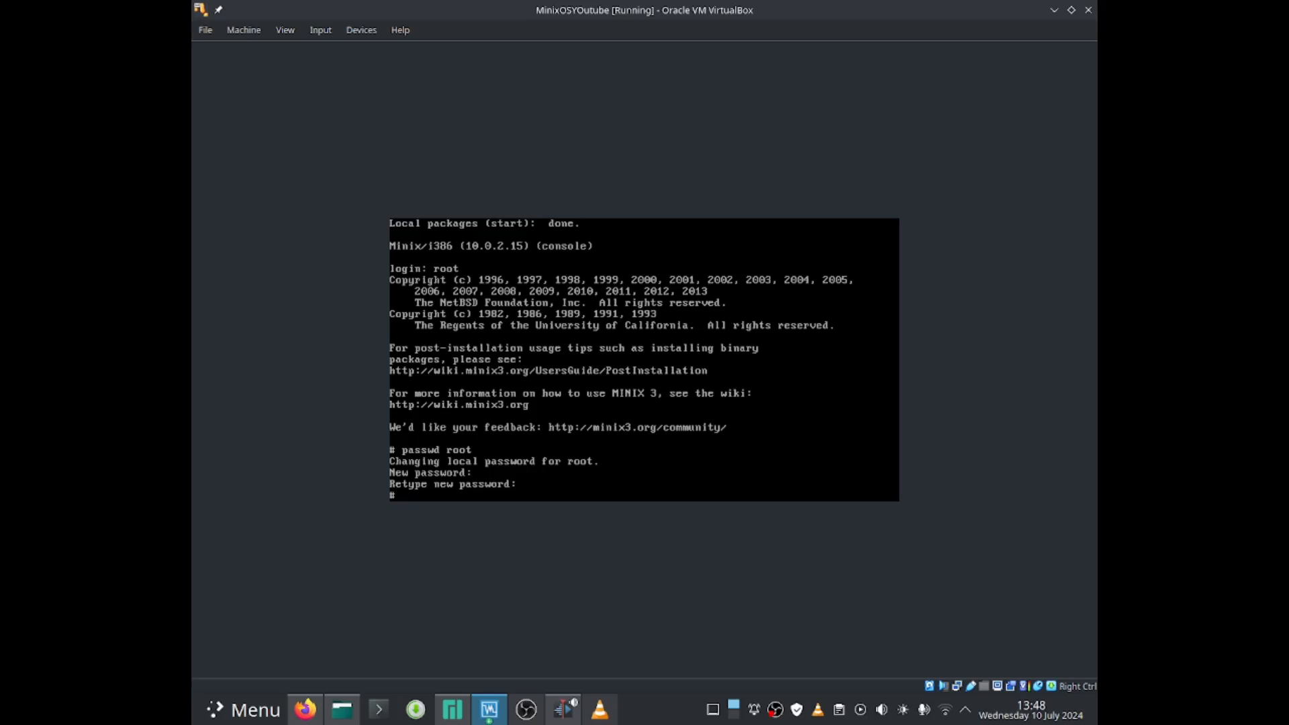
Reboot MINIX and enter root at the fresh login prompt.
text(c)
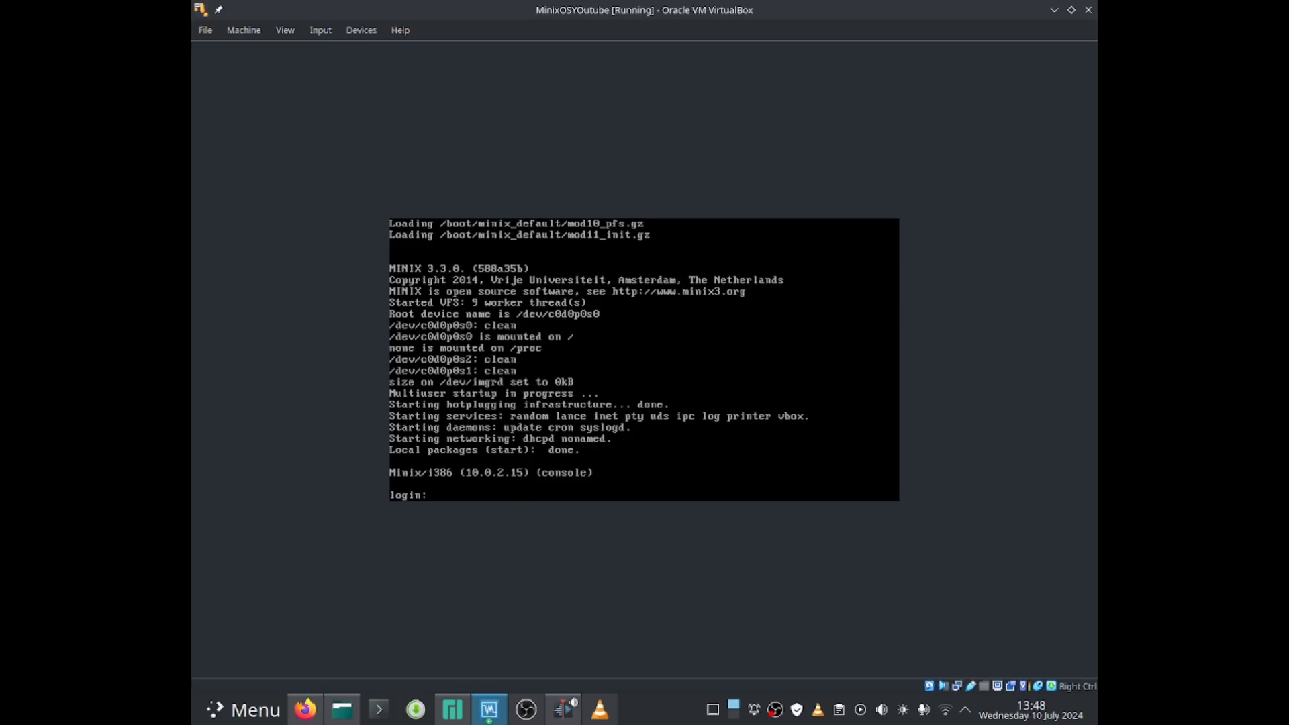
text(root)
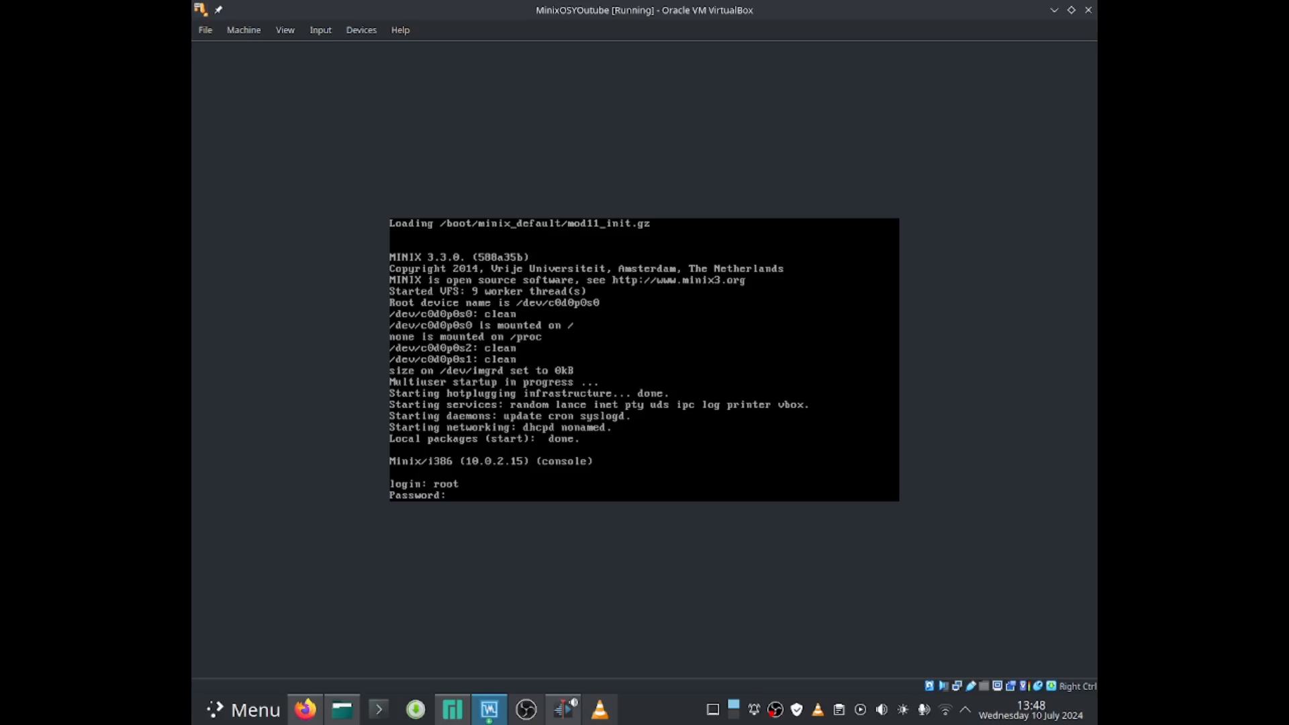
Submit the new root password to reach the root shell.
key(Return)
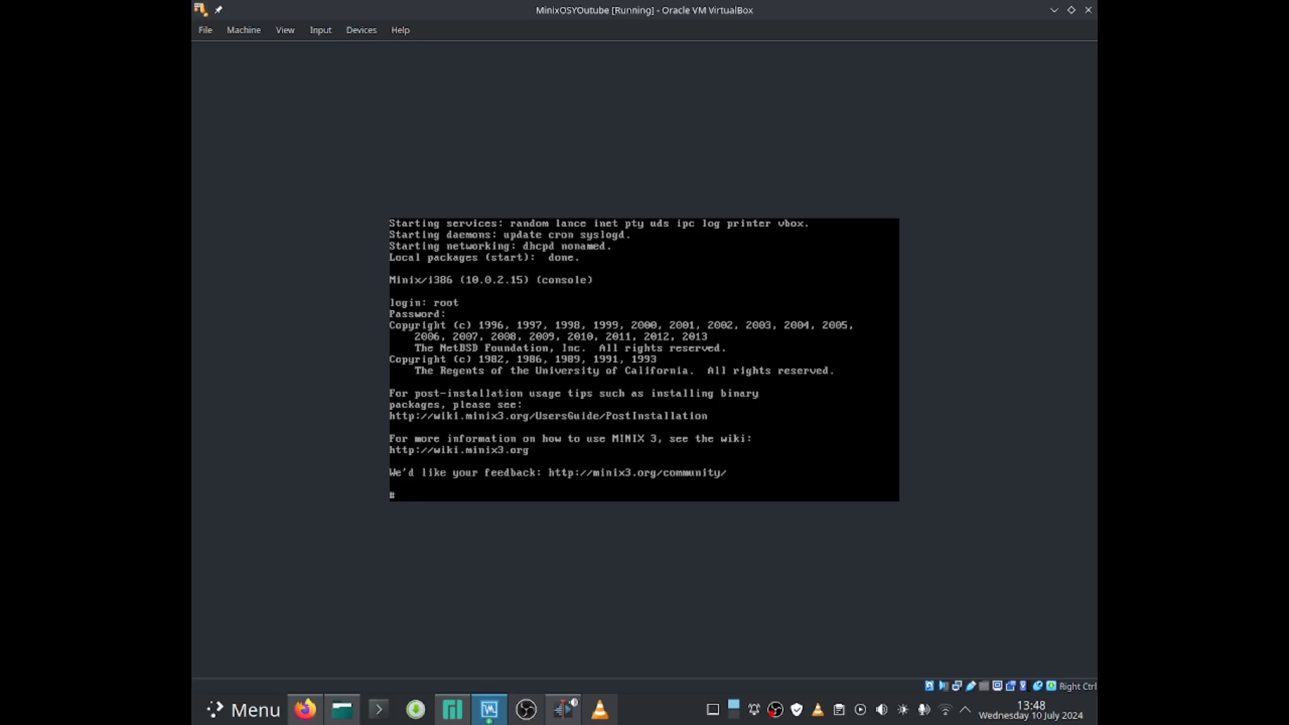
Run echo 'hello guys' at the root prompt to print hello guys.
text(exc)
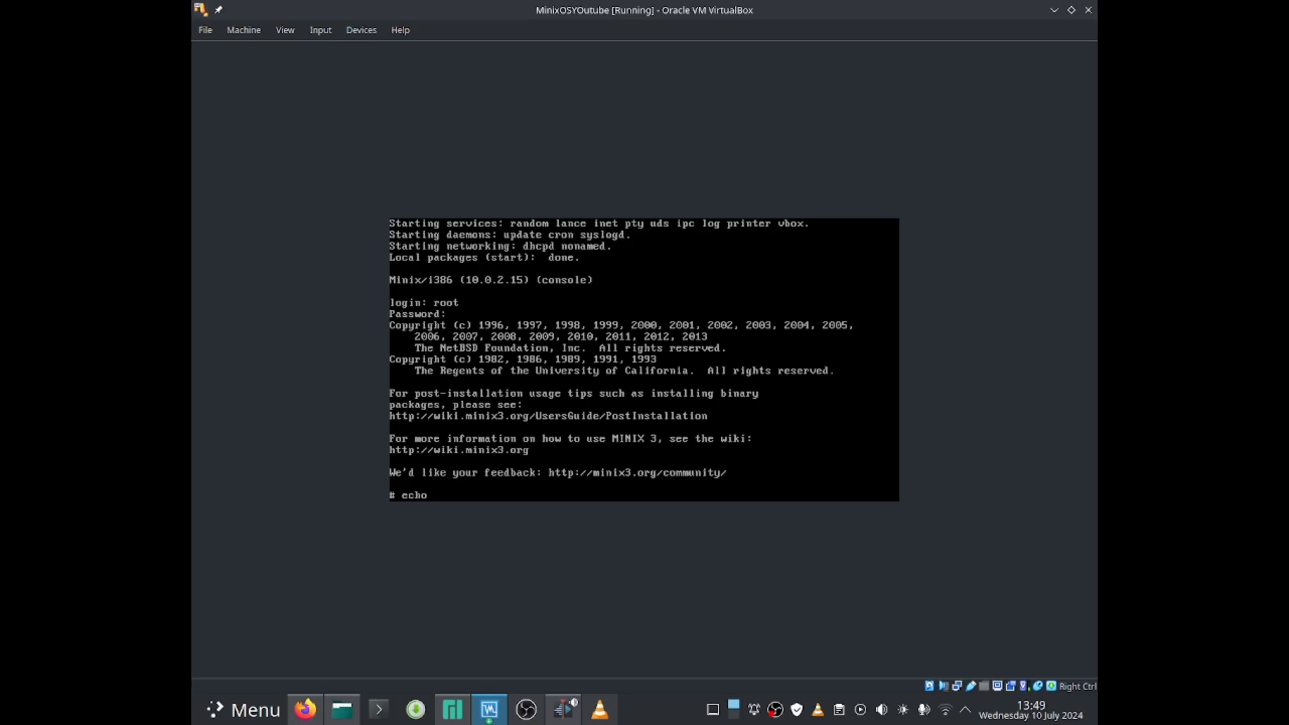
text(')
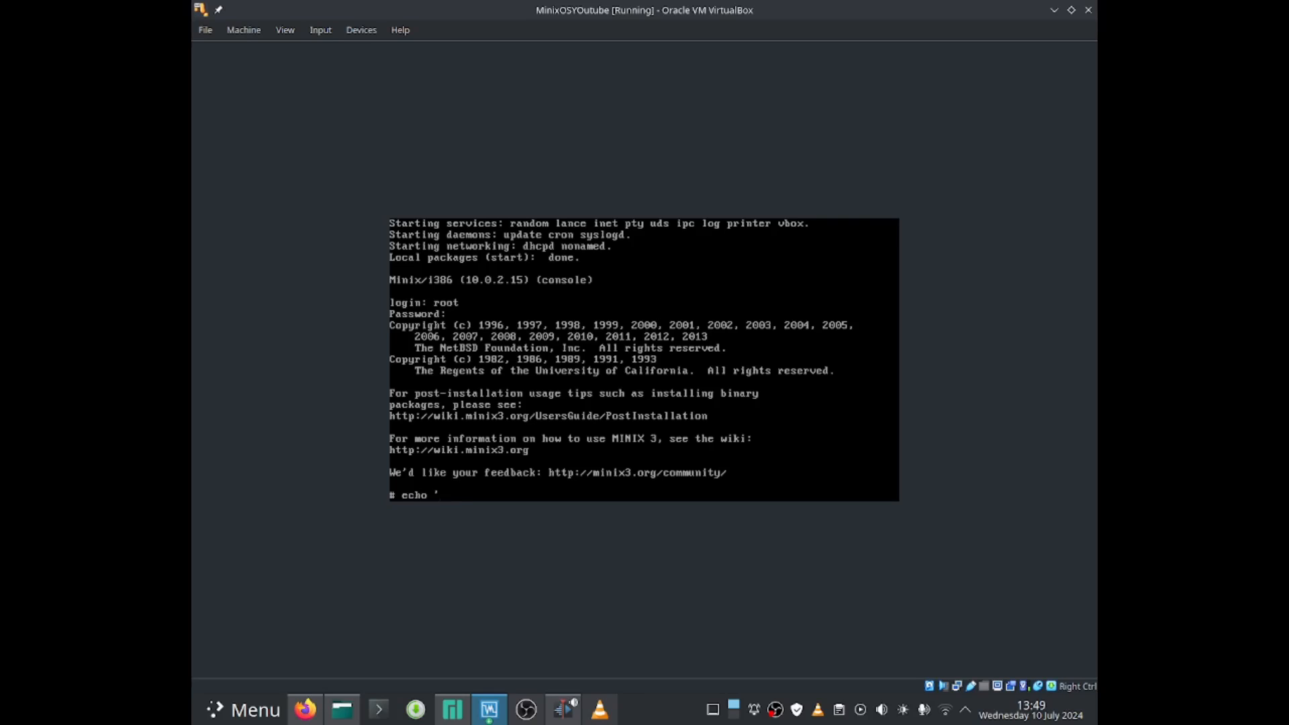
text(he)
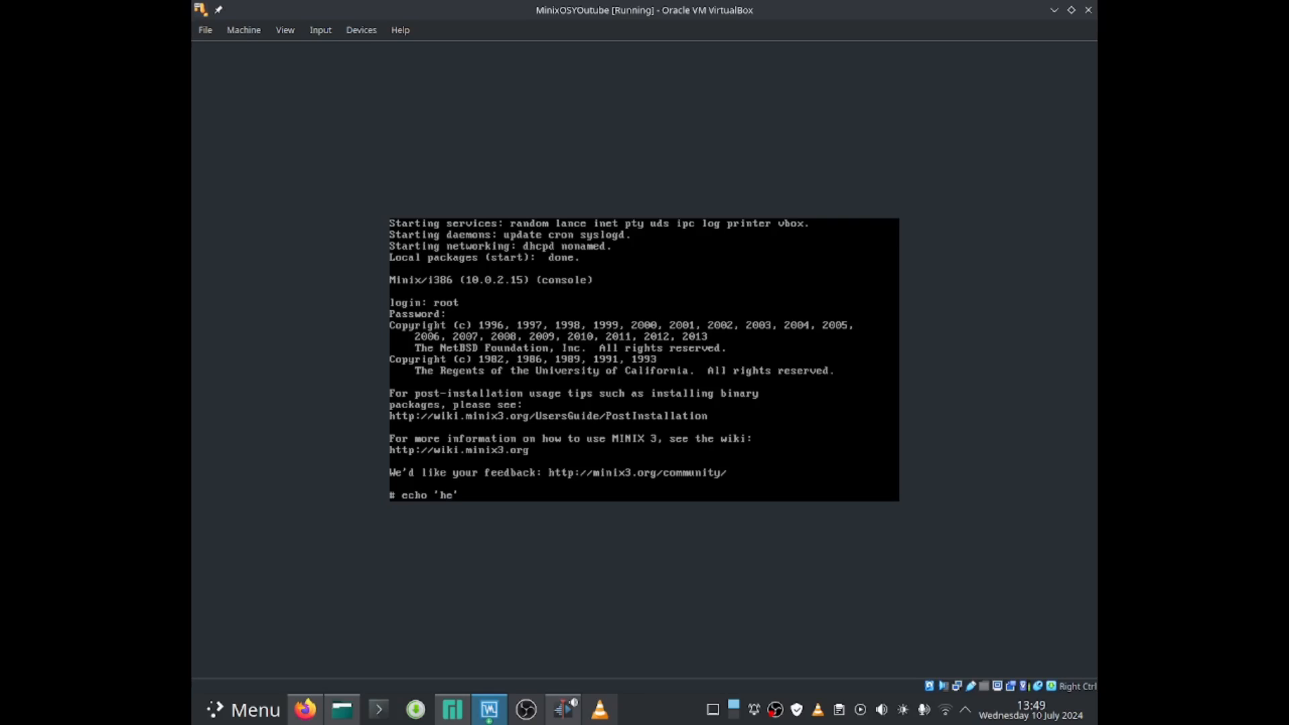
text(llo)
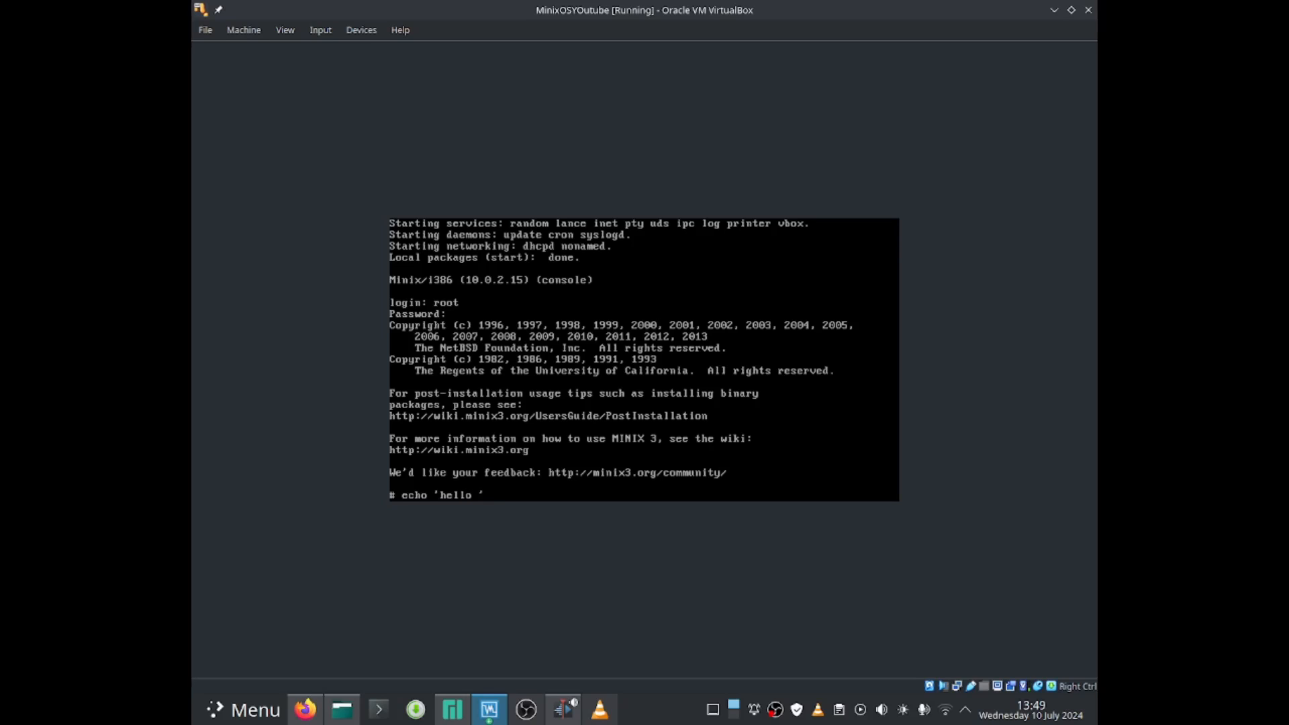
text(guys)
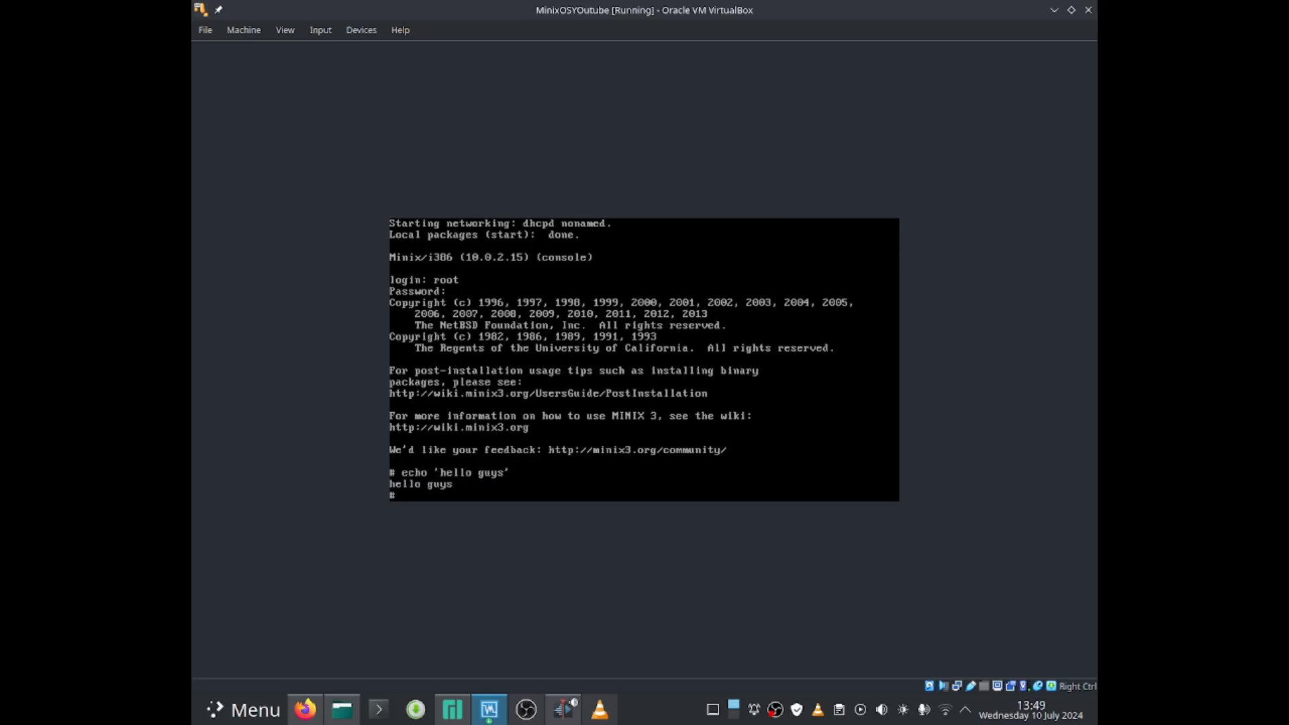
click(243, 709)
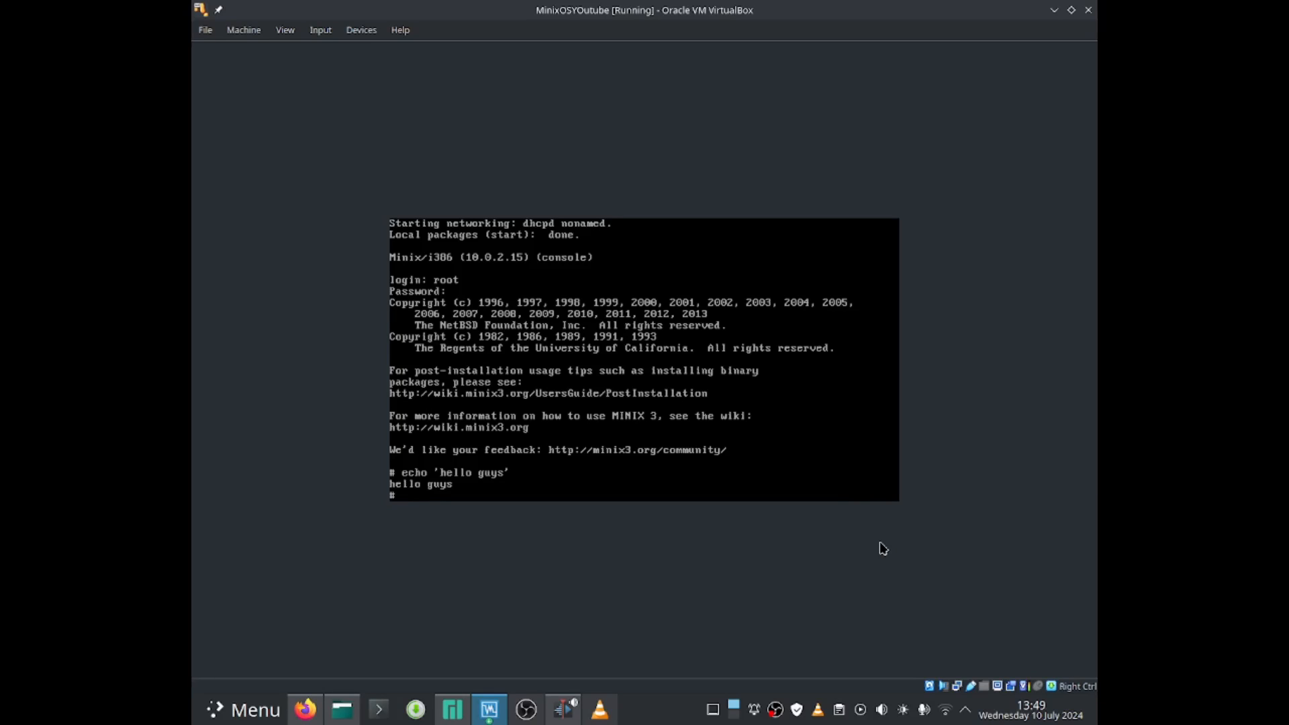
mouse_move(828, 600)
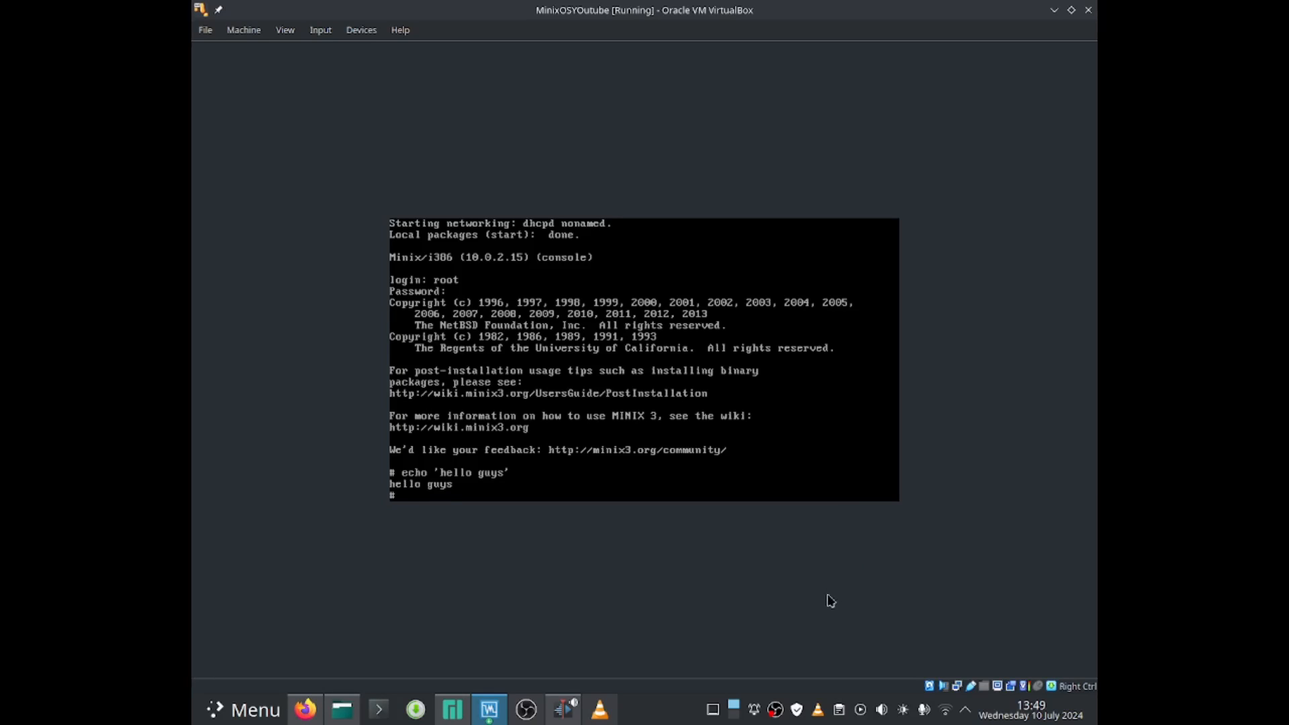
mouse_move(773, 709)
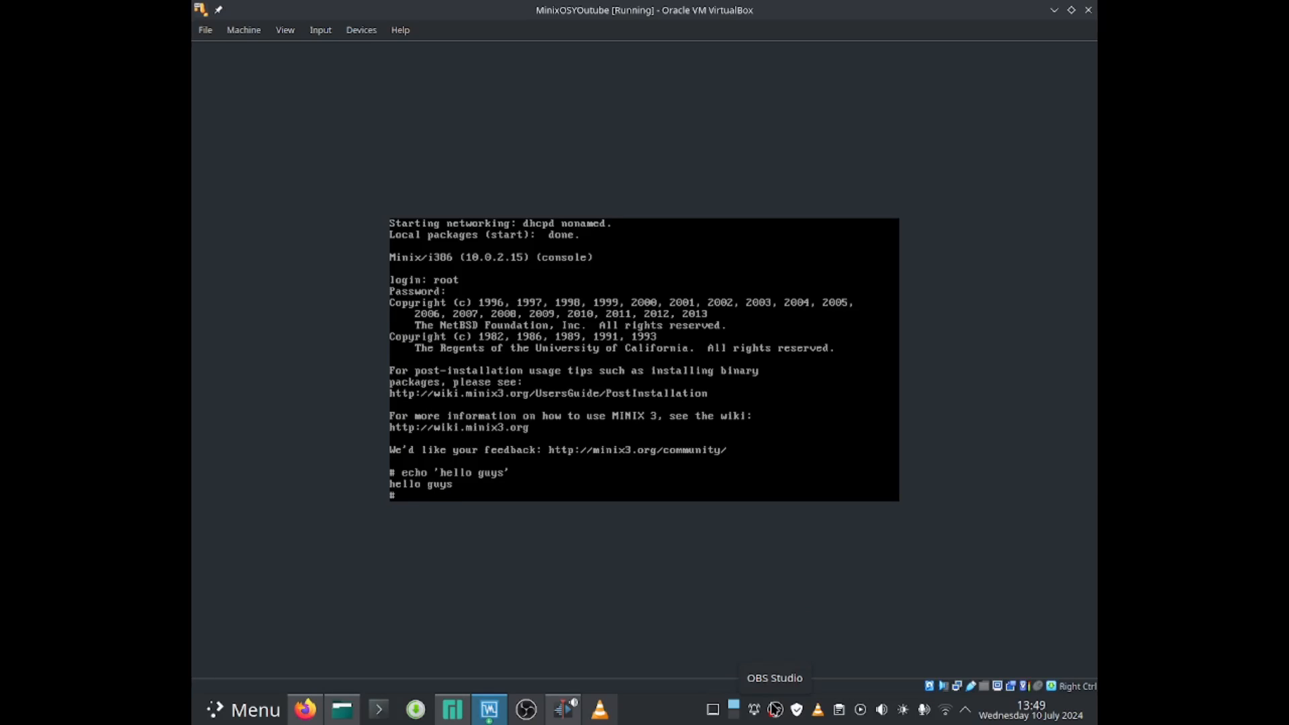